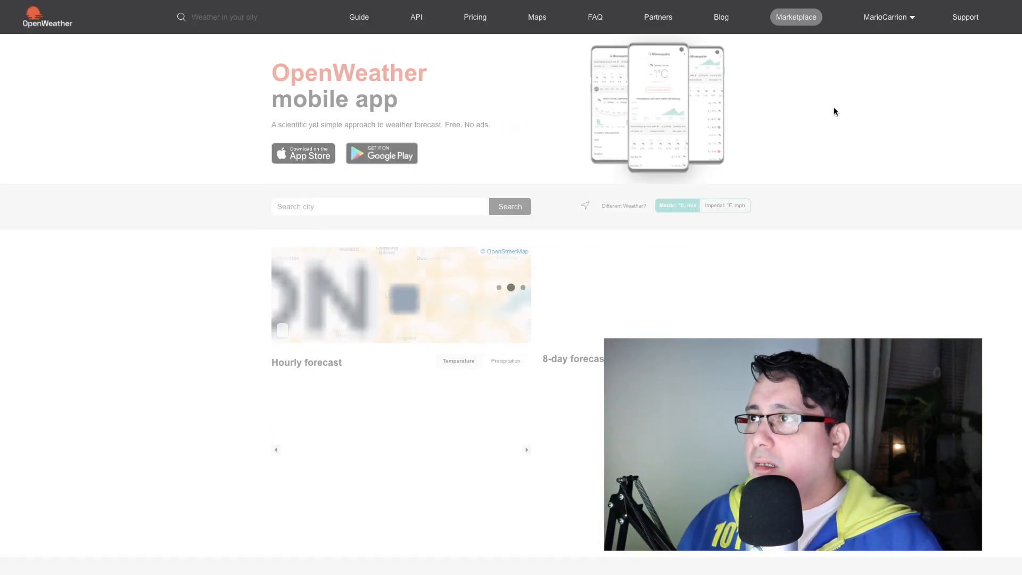
# - Open the signed-in username dropdown from the OpenWeather home page showing London
pyautogui.click(509, 207)
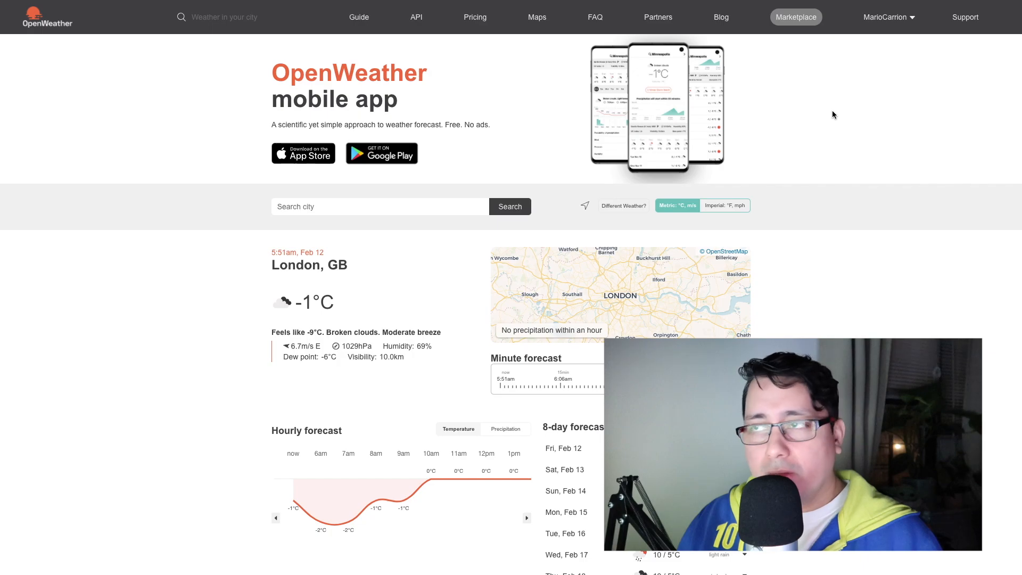
pyautogui.moveTo(838, 102)
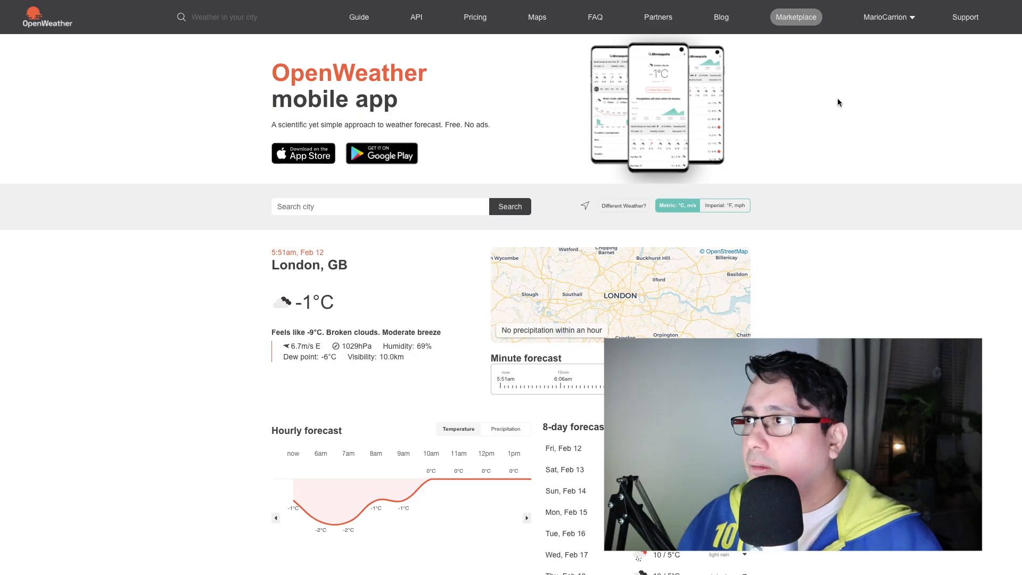
pyautogui.click(885, 17)
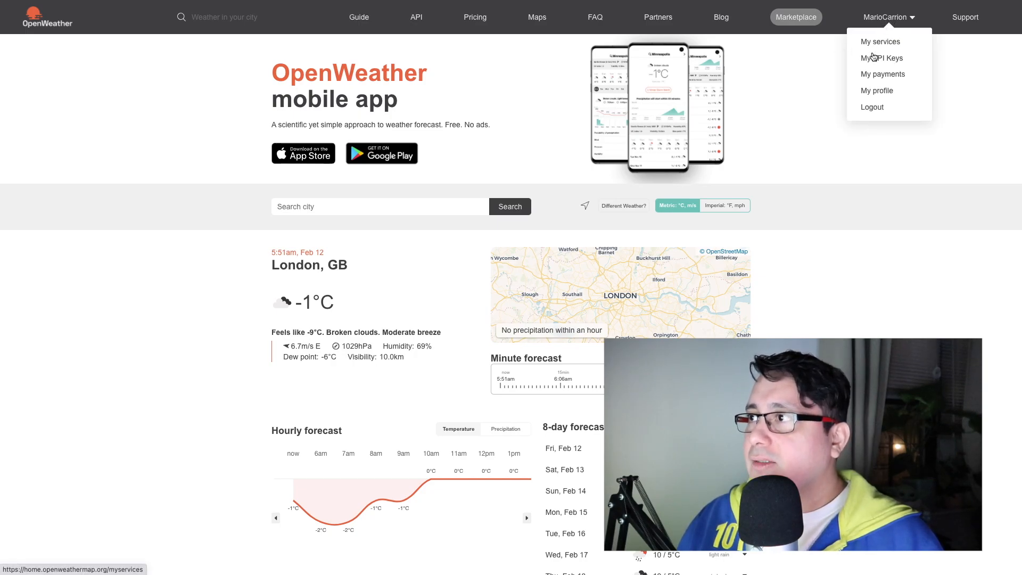
# - View My services showing the Free plan, then open the pricing plans comparison
pyautogui.click(880, 42)
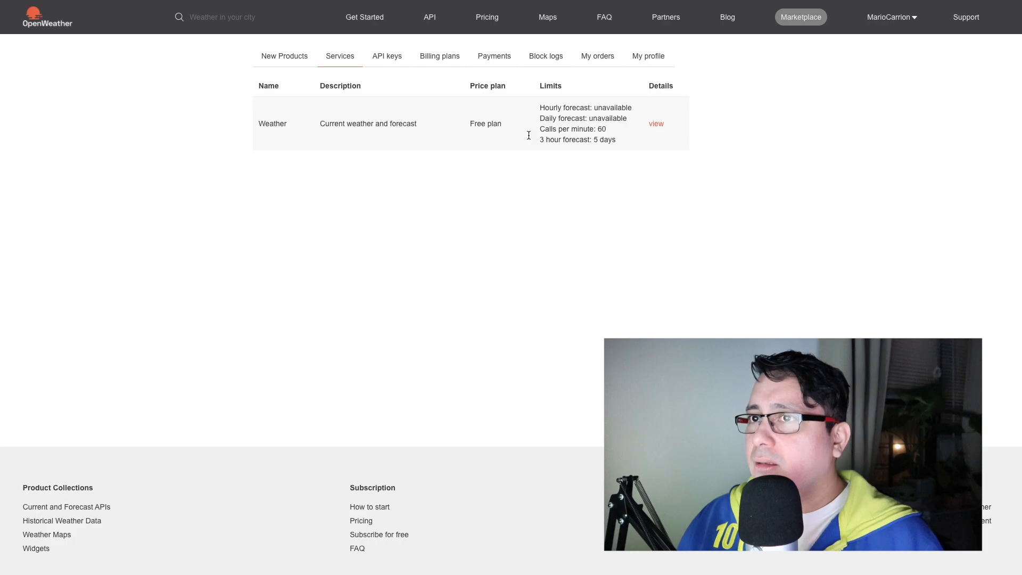
pyautogui.doubleClick(486, 124)
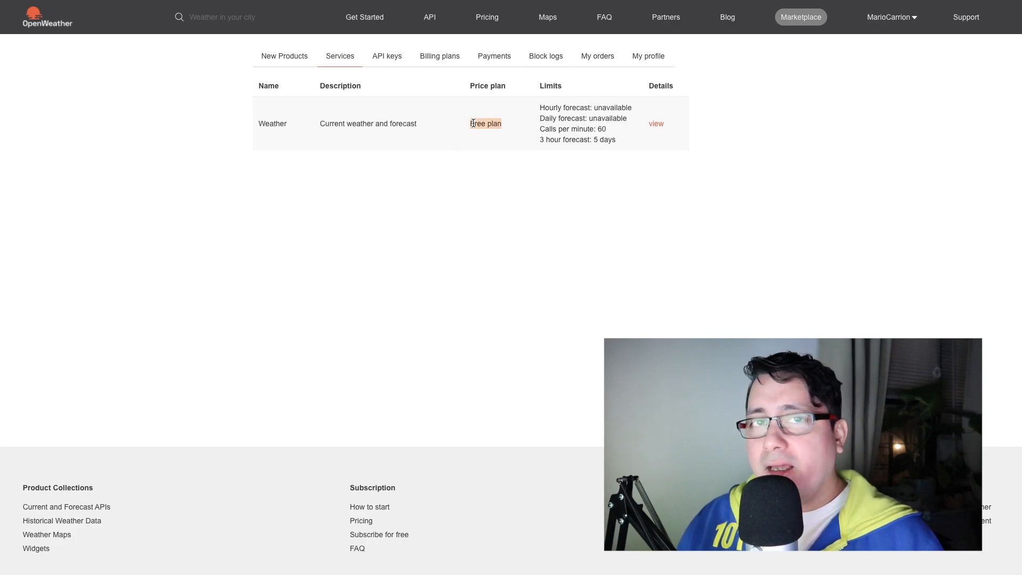
pyautogui.click(486, 123)
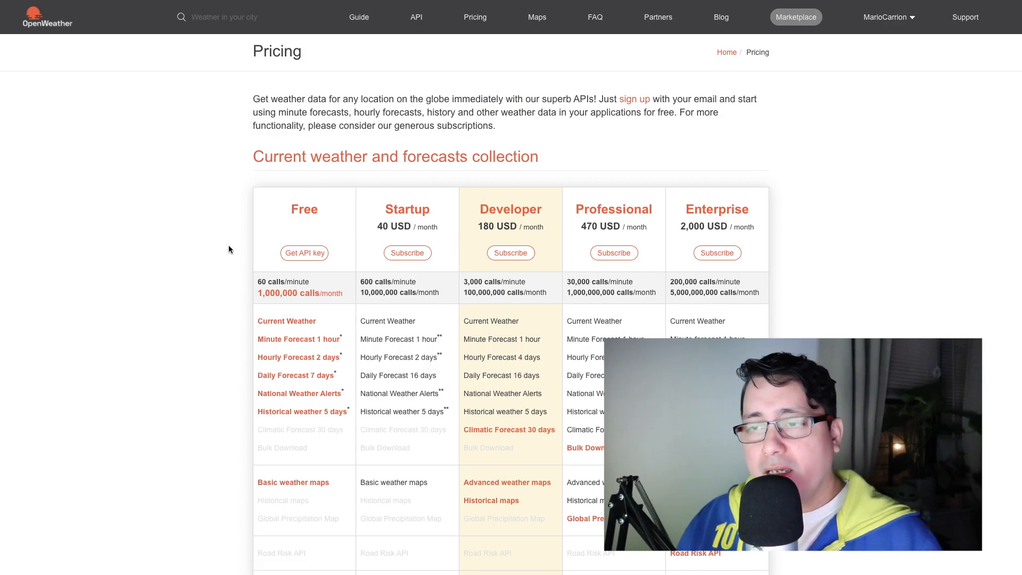
pyautogui.moveTo(287, 320)
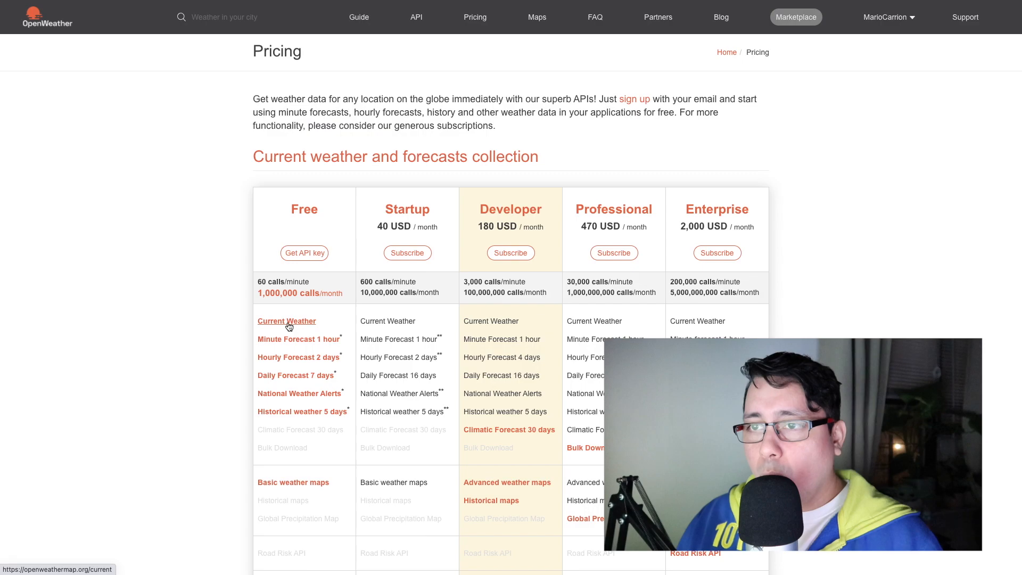
# - Open the Current Weather API docs and review the By ZIP code call parameters
pyautogui.click(286, 320)
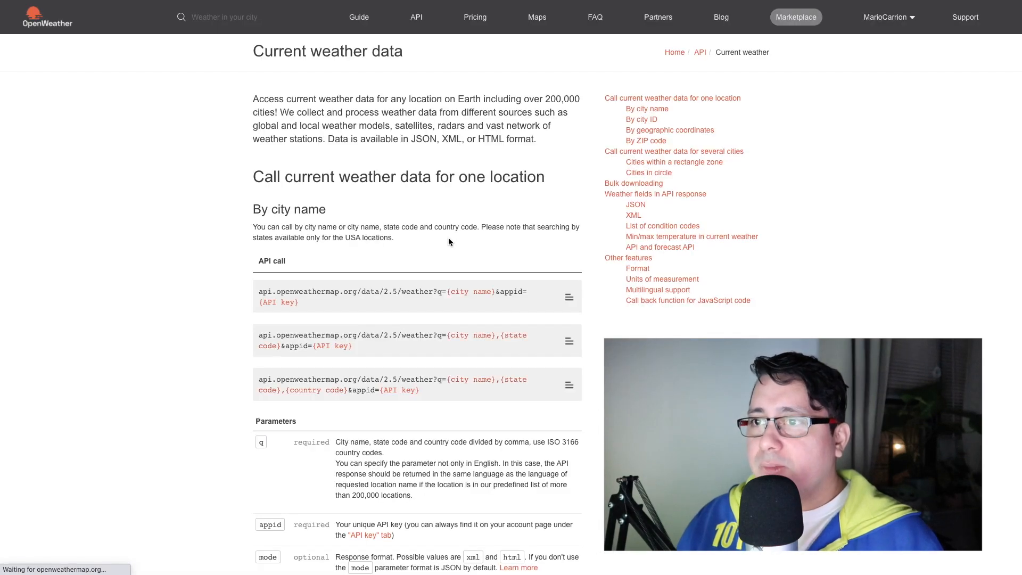
pyautogui.moveTo(183, 225)
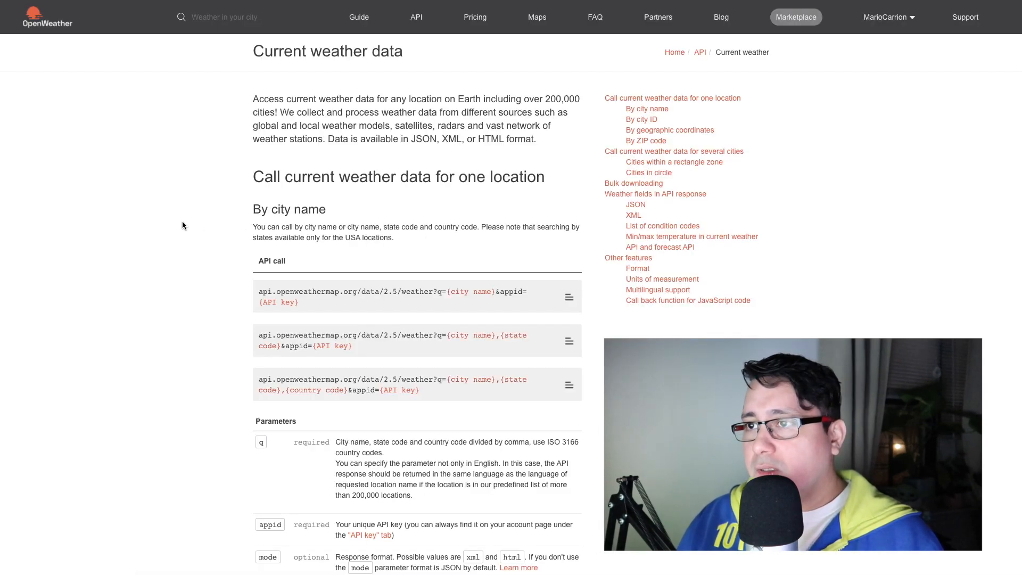
pyautogui.moveTo(662, 226)
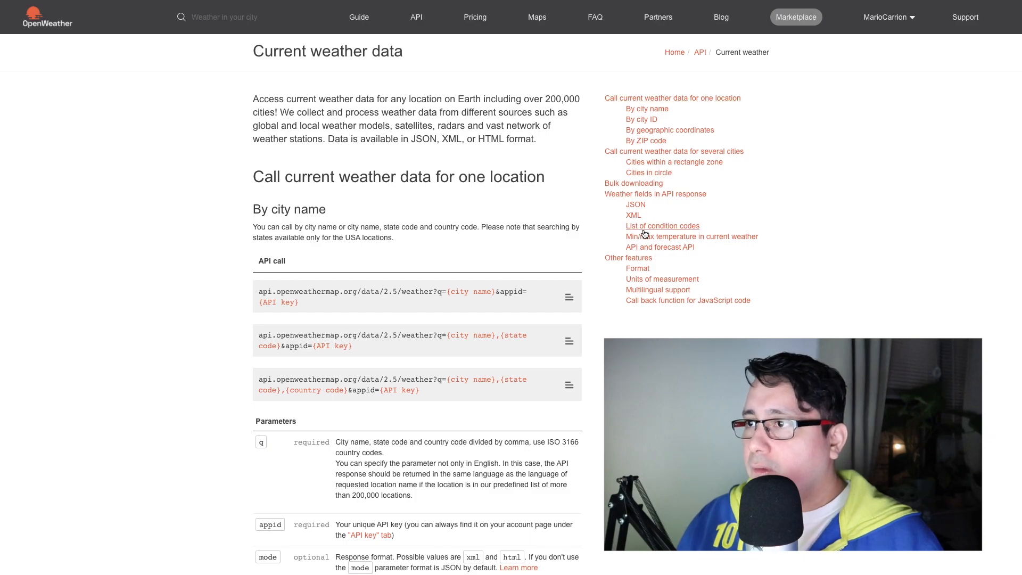
pyautogui.moveTo(611, 161)
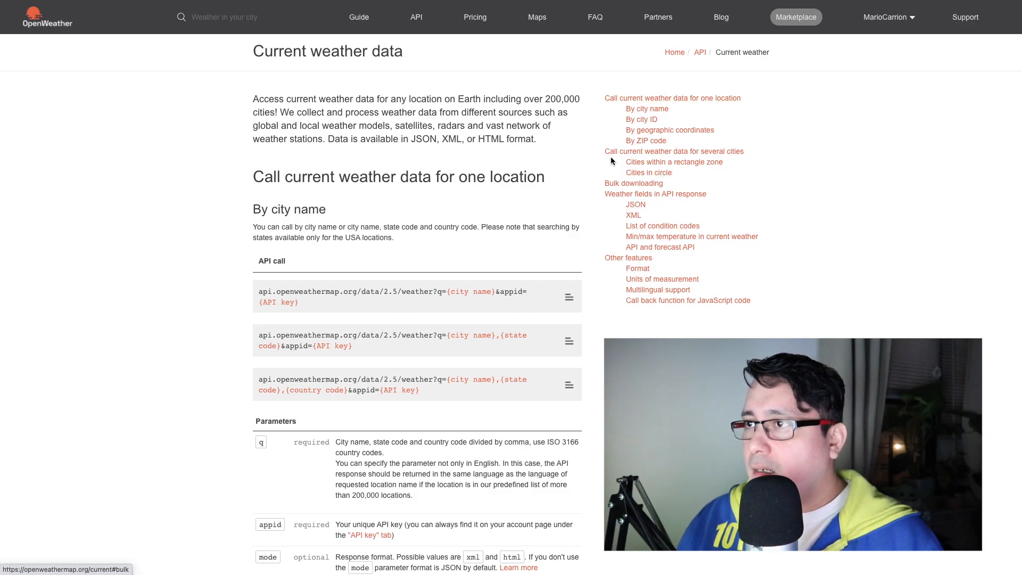
pyautogui.moveTo(612, 138)
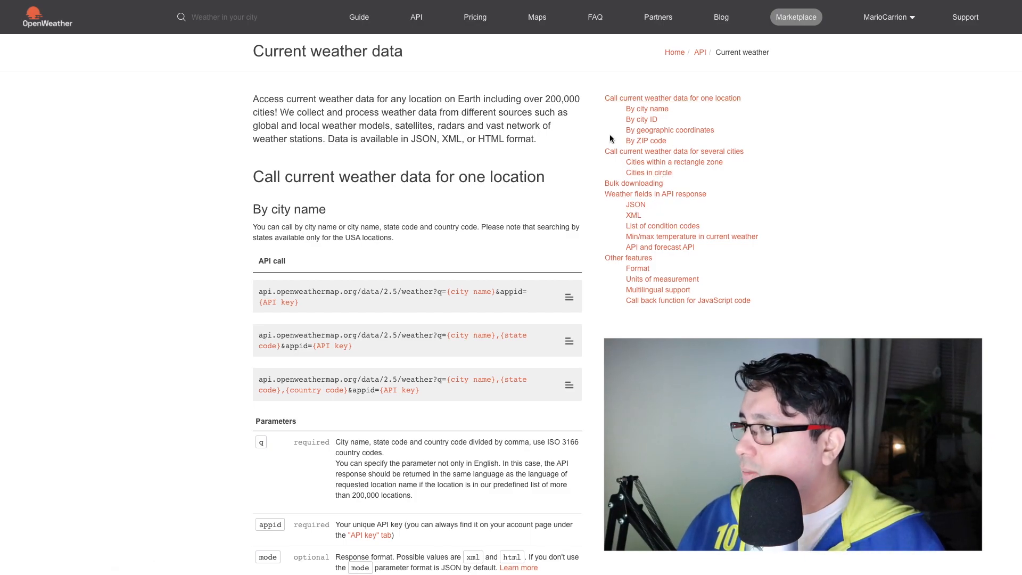
pyautogui.scroll(-3)
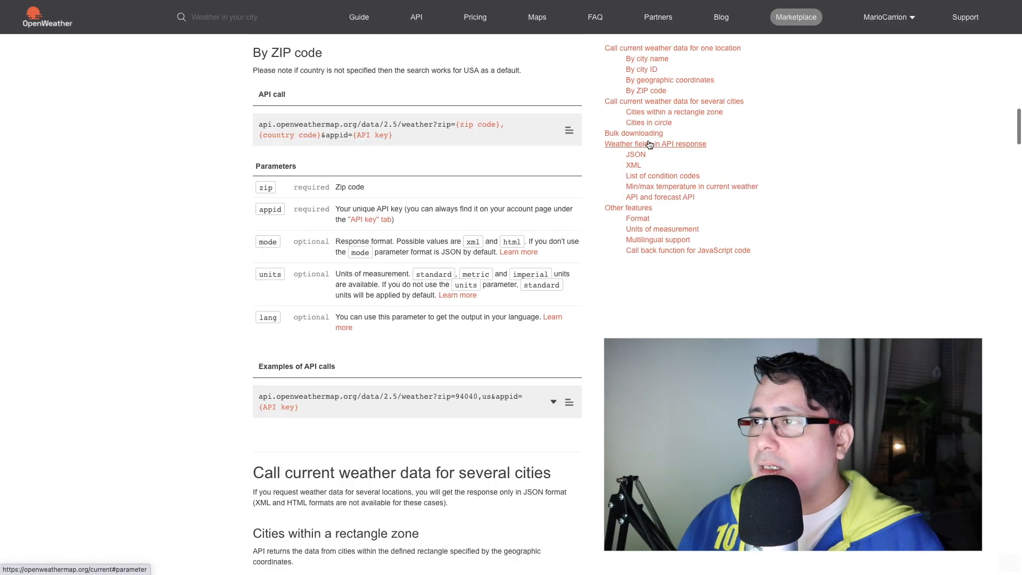
pyautogui.moveTo(222, 162)
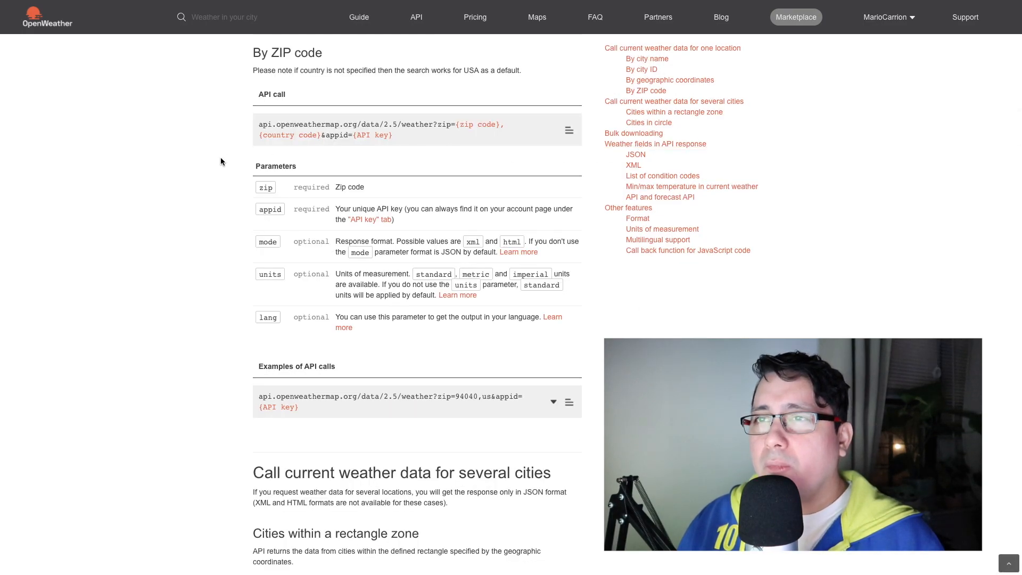
pyautogui.moveTo(463, 128)
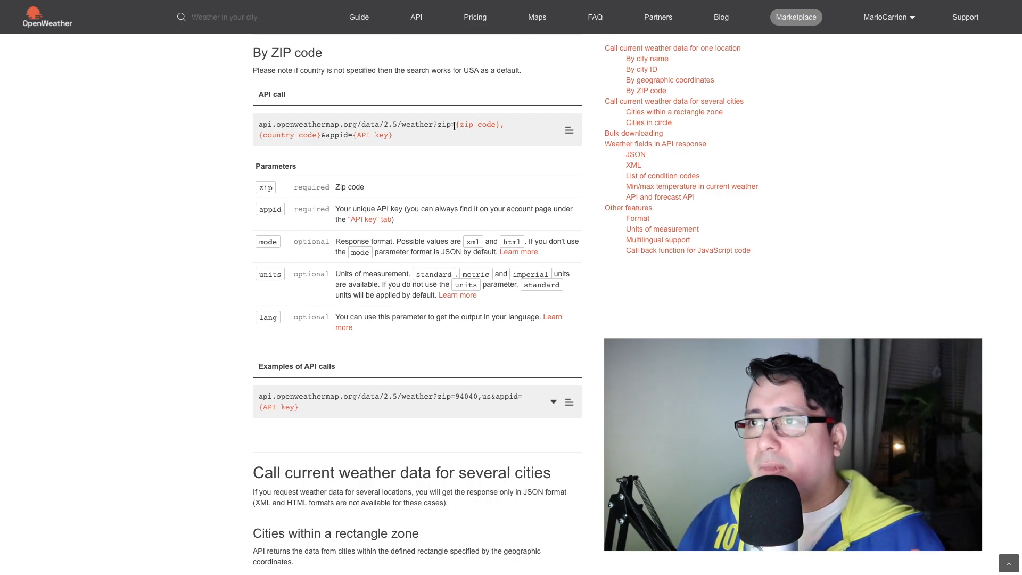
pyautogui.doubleClick(446, 124)
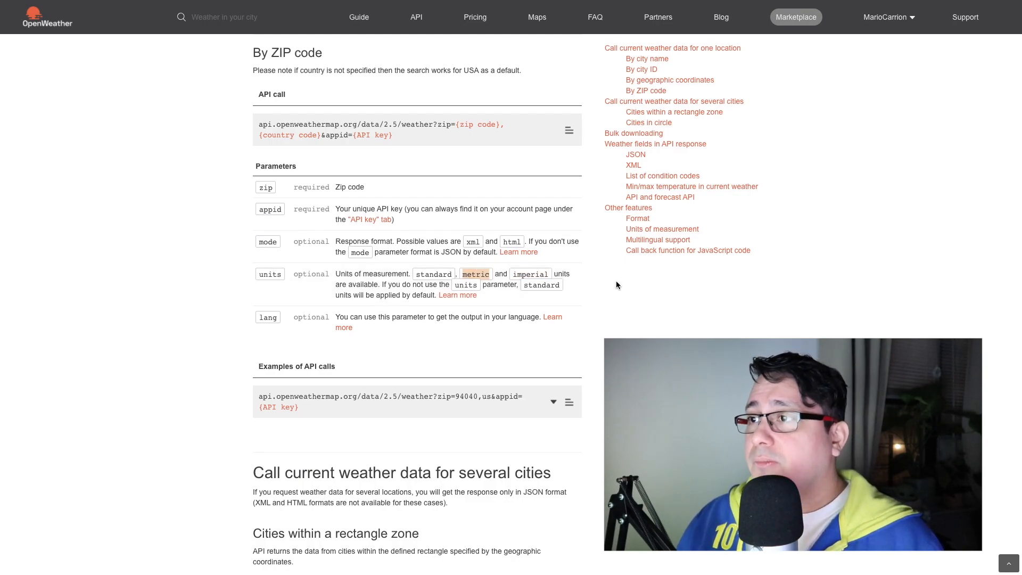
# - Open My API Keys from the username dropdown, listing the Demo key
pyautogui.click(885, 17)
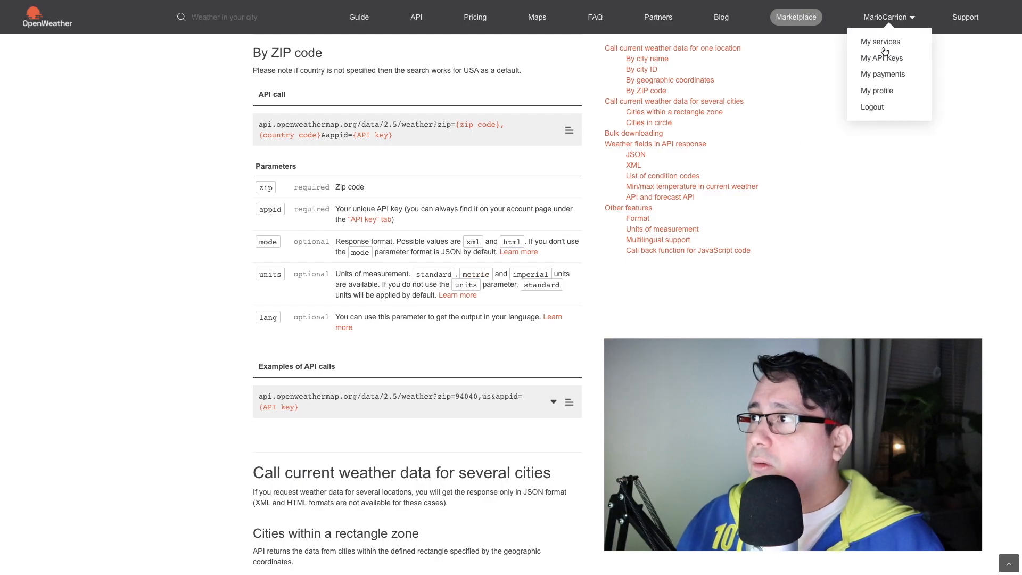
pyautogui.moveTo(882, 57)
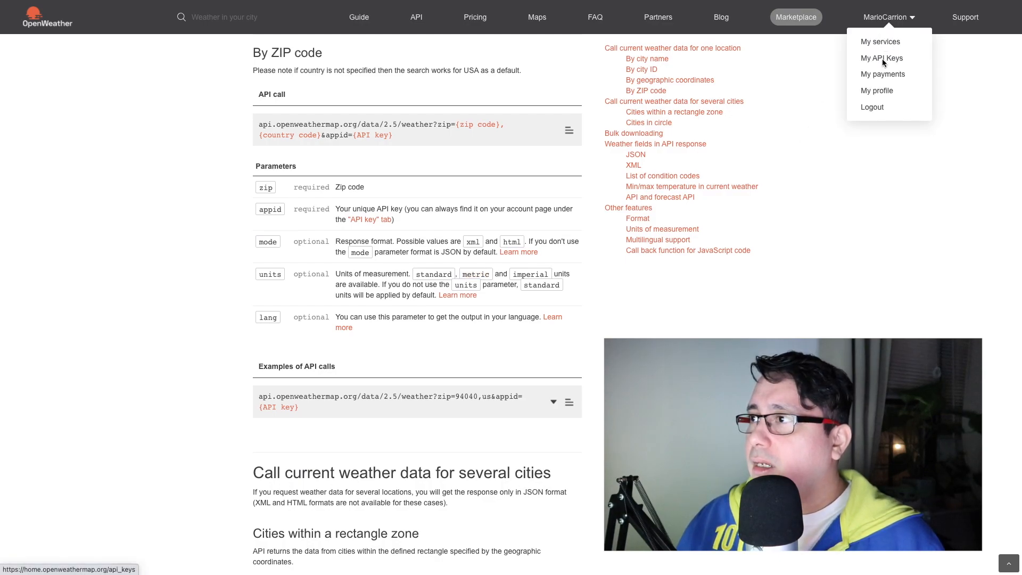
pyautogui.click(880, 58)
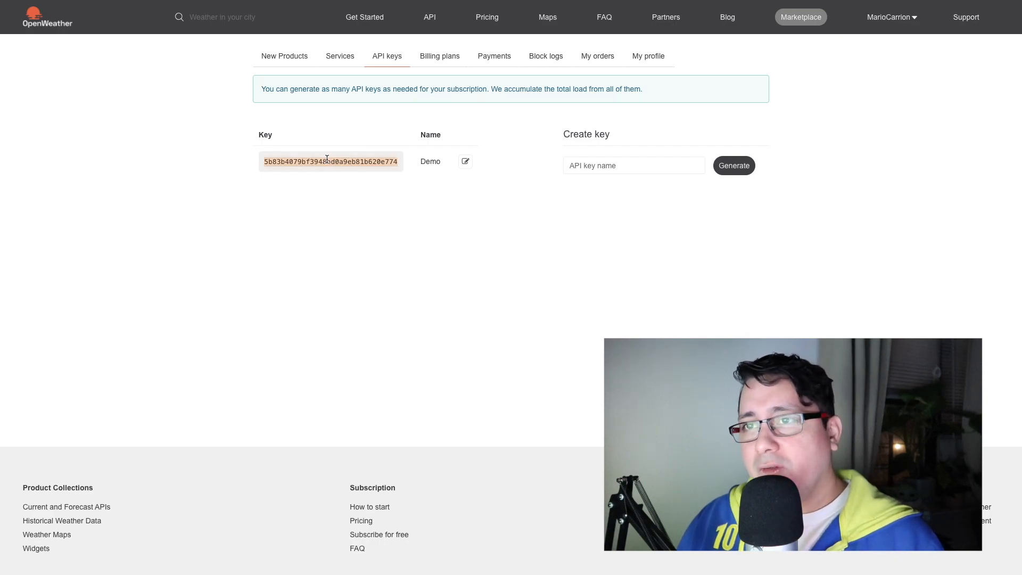
pyautogui.moveTo(319, 180)
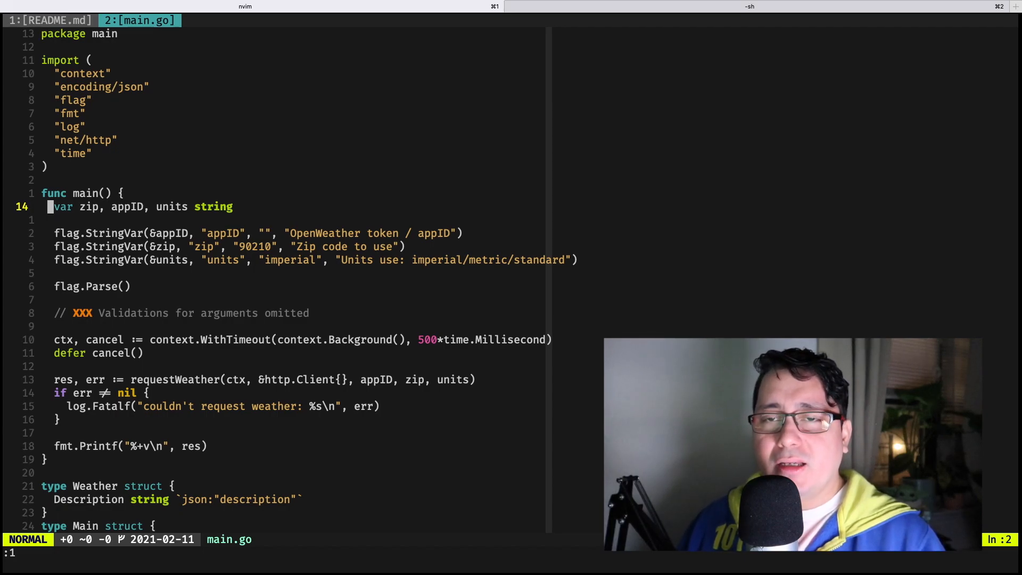
# - Highlight the three flag.StringVar definitions, then jump to and read through requestWeather
pyautogui.press('v')
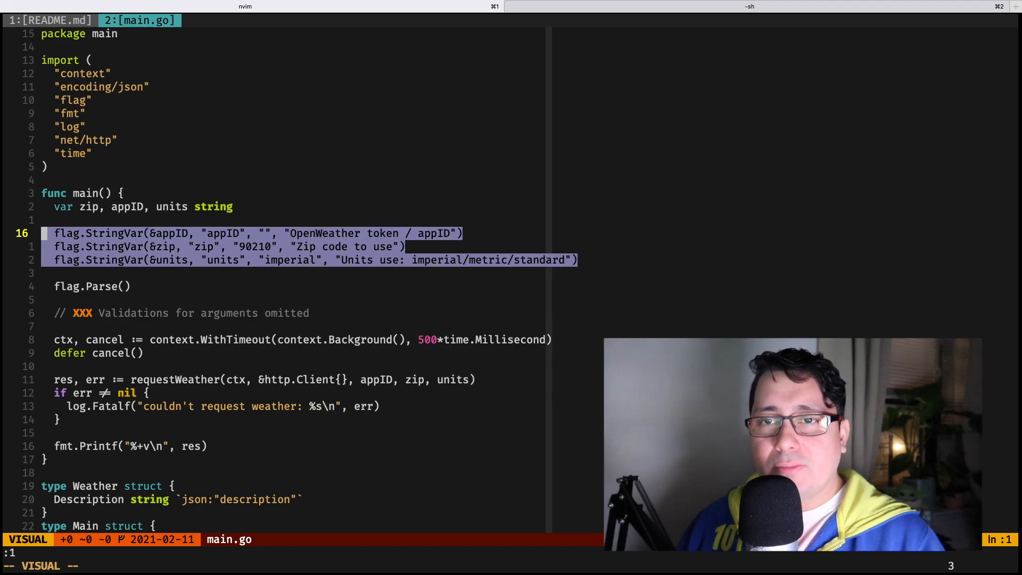
pyautogui.press('Escape')
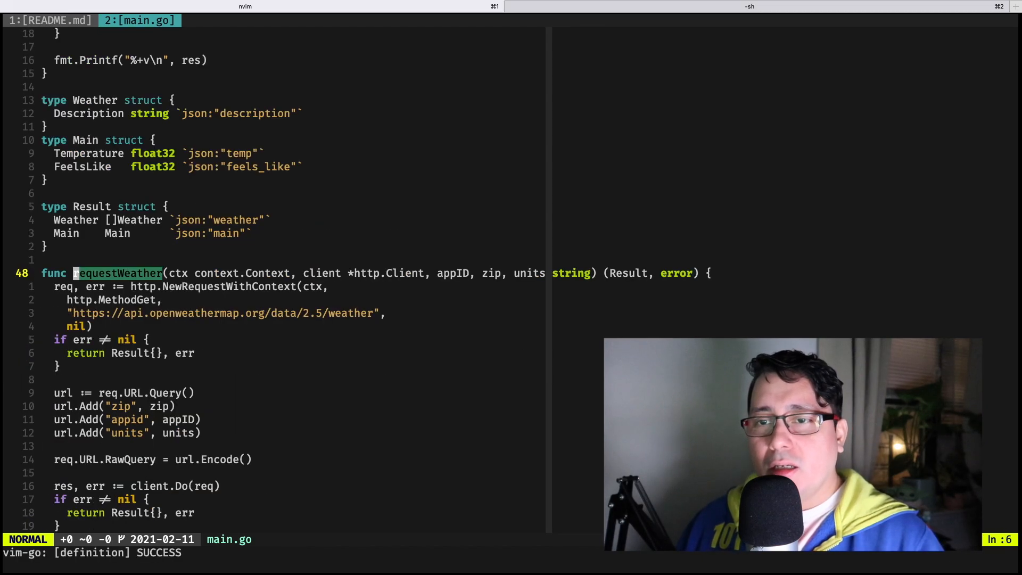
pyautogui.moveTo(321, 191)
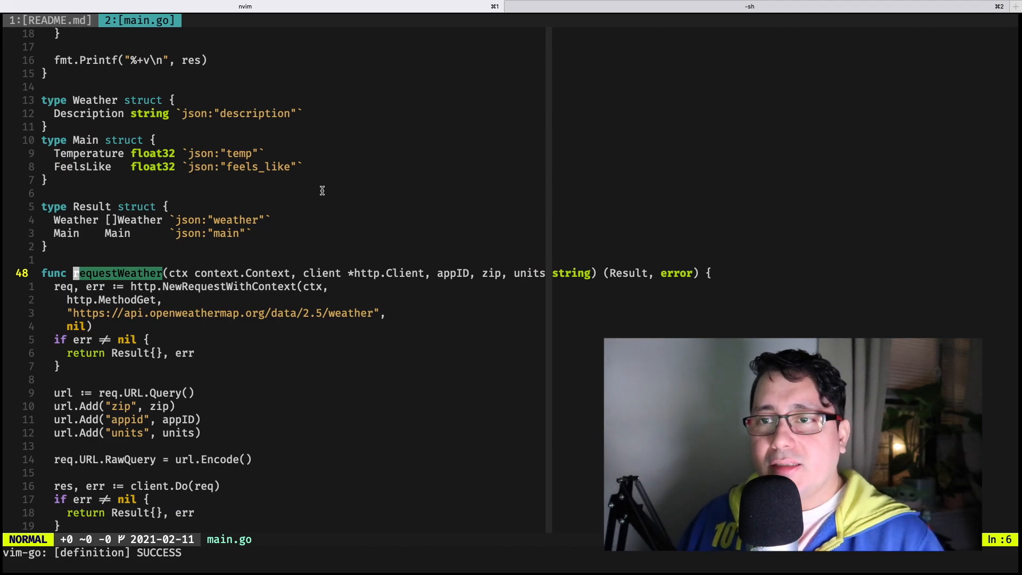
pyautogui.scroll(-3)
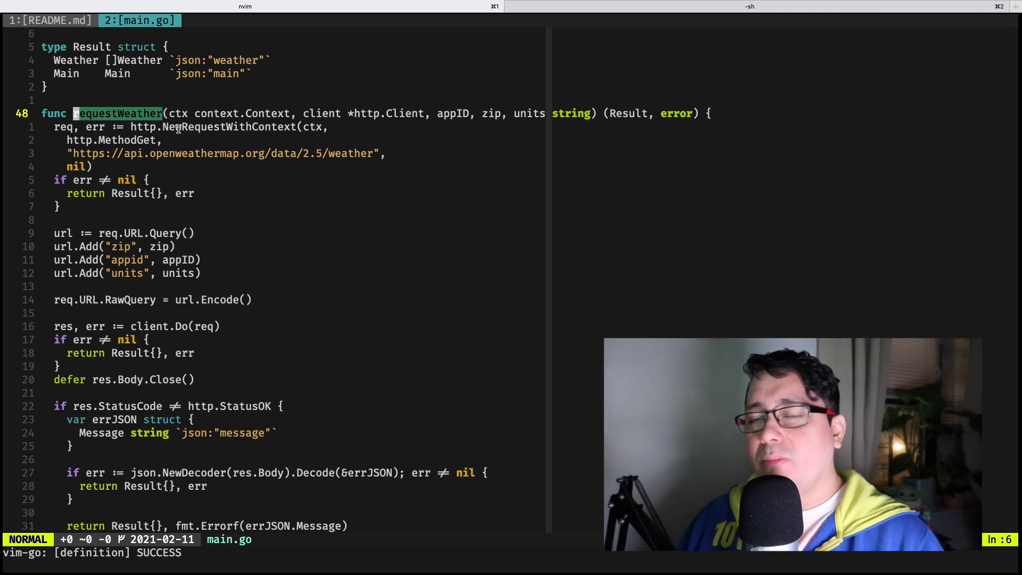
pyautogui.scroll(-3)
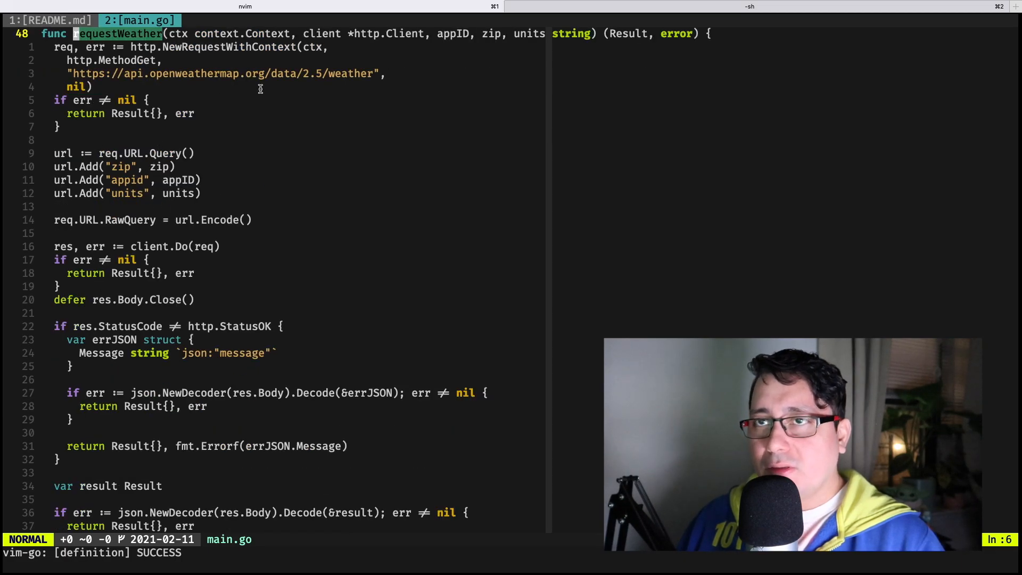
pyautogui.scroll(-3)
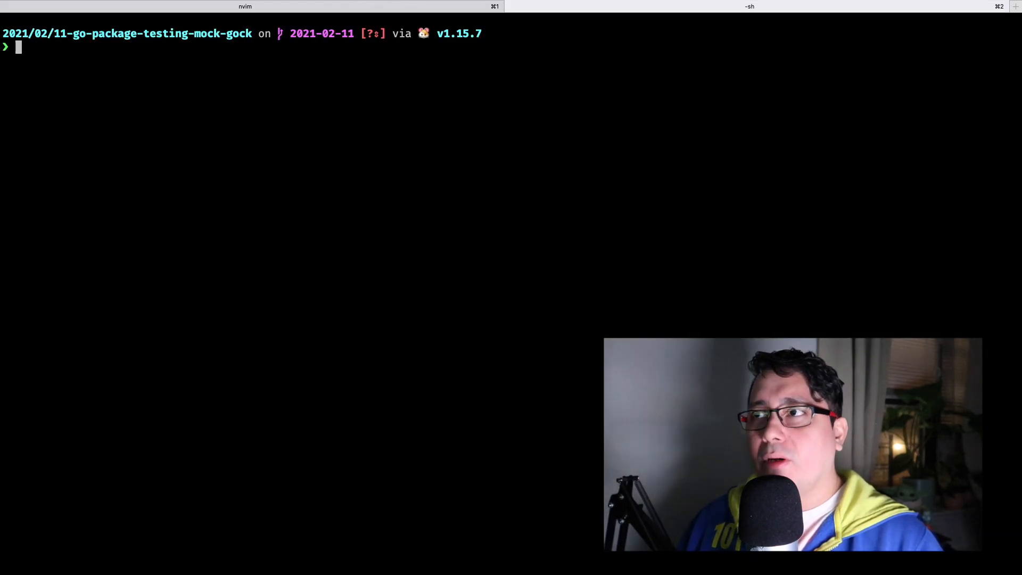
# - Run 'go run main.go' for zip 90210 with the app ID in imperial, then metric units
pyautogui.write('go run main.go -appID 5b83b4079bf3948bd0a9eb81b620e774 -units imperial -zip 90210')
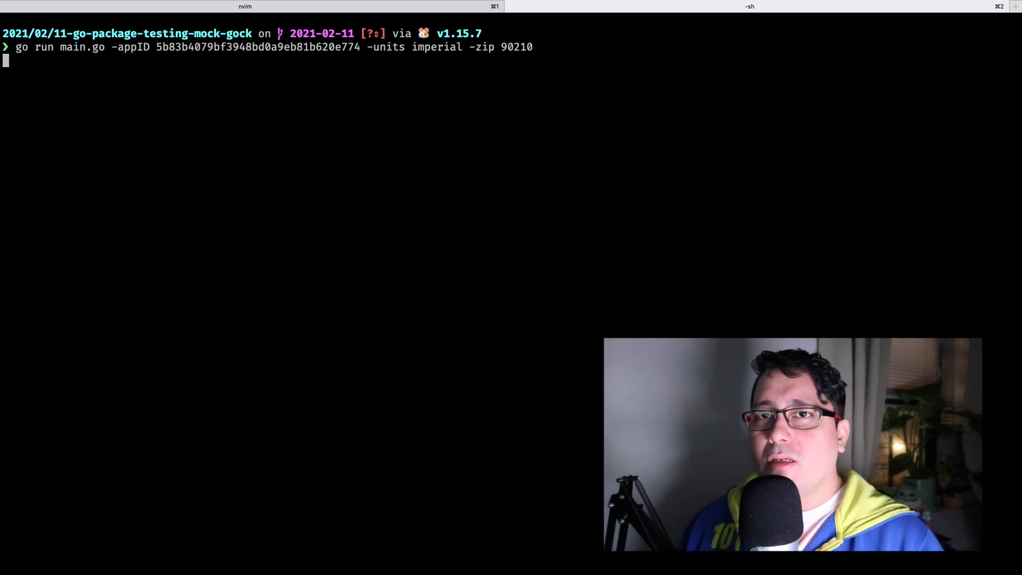
pyautogui.press('Return')
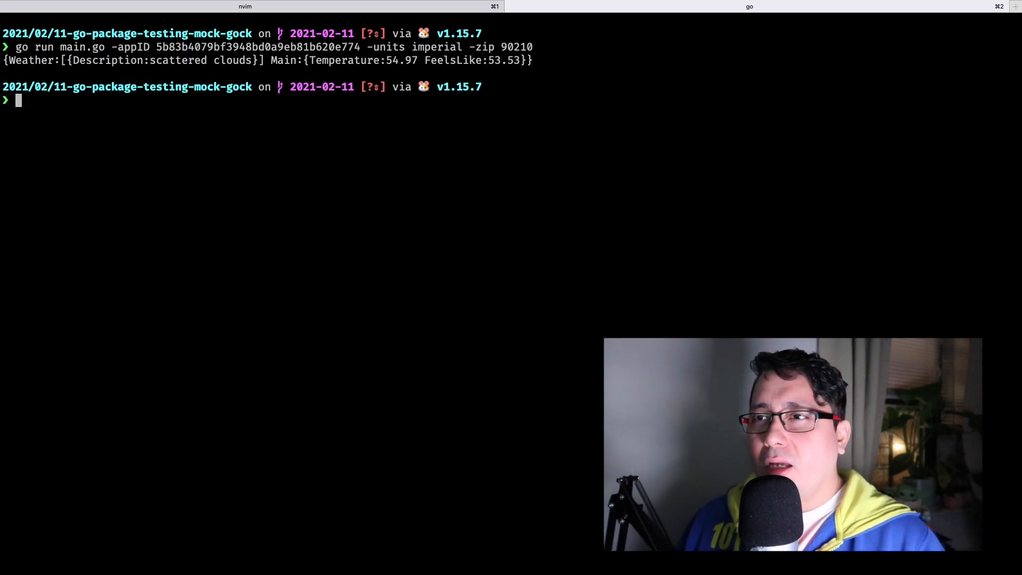
pyautogui.doubleClick(516, 47)
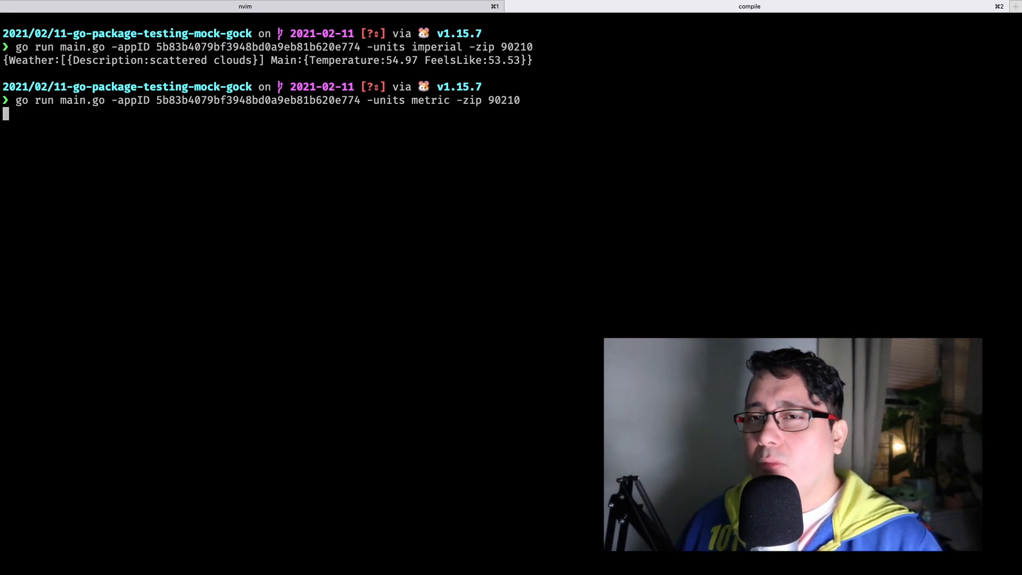
pyautogui.press('Return')
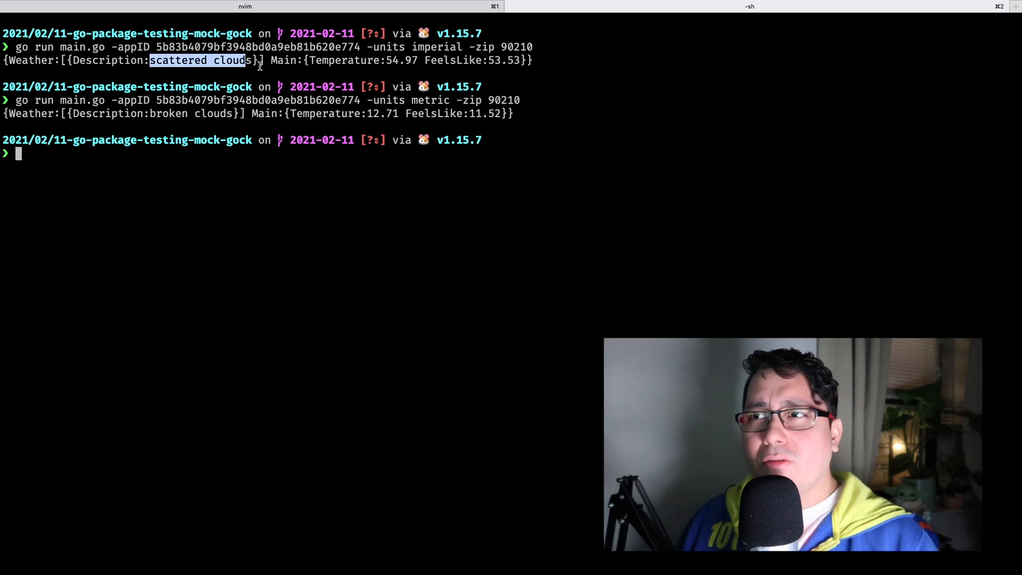
pyautogui.moveTo(378, 86)
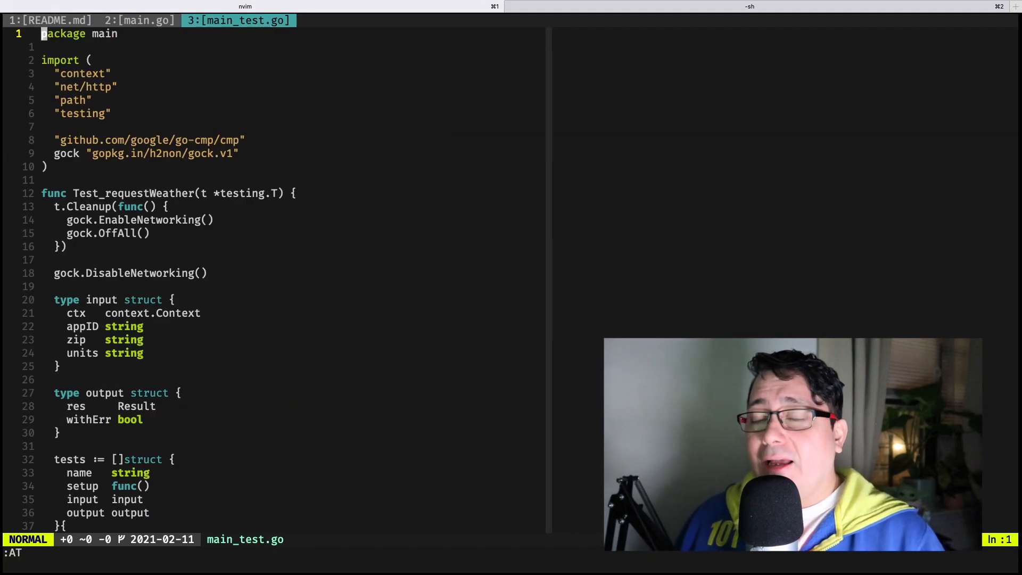
pyautogui.moveTo(449, 180)
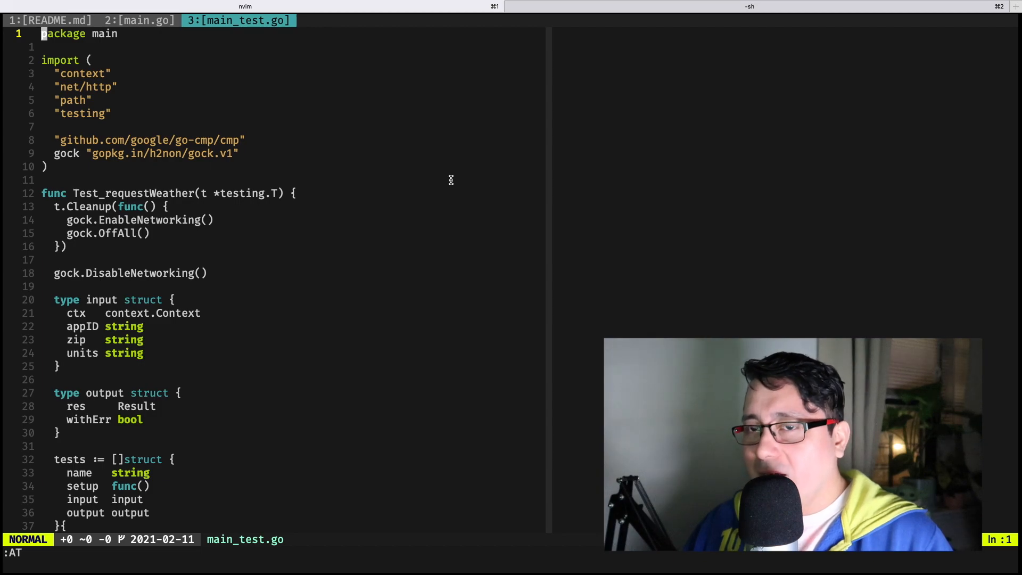
pyautogui.moveTo(447, 203)
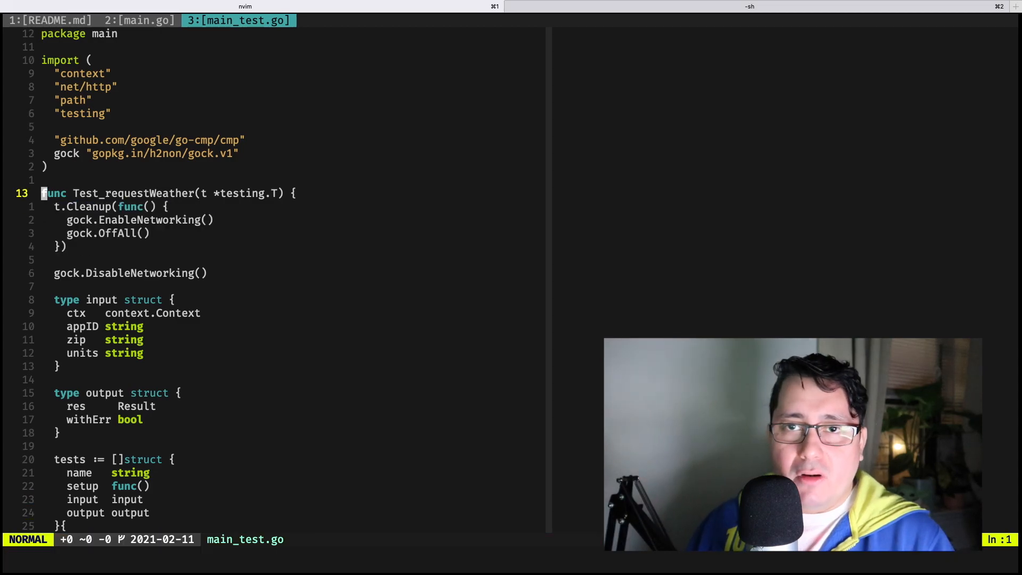
# - Scroll through main_test.go's tests table and highlight the t.Run subtest body
pyautogui.scroll(-3)
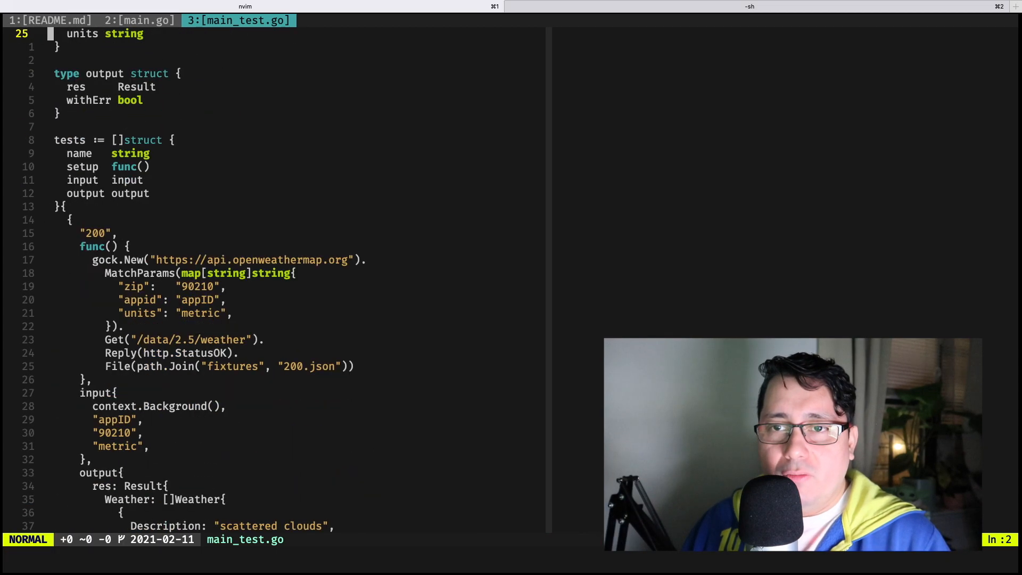
pyautogui.scroll(-3)
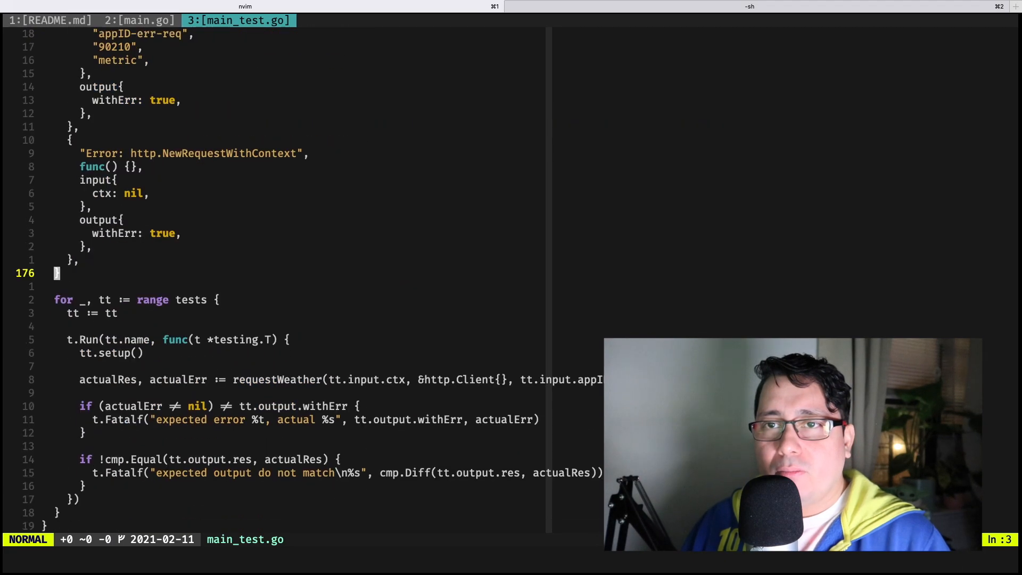
pyautogui.press('V')
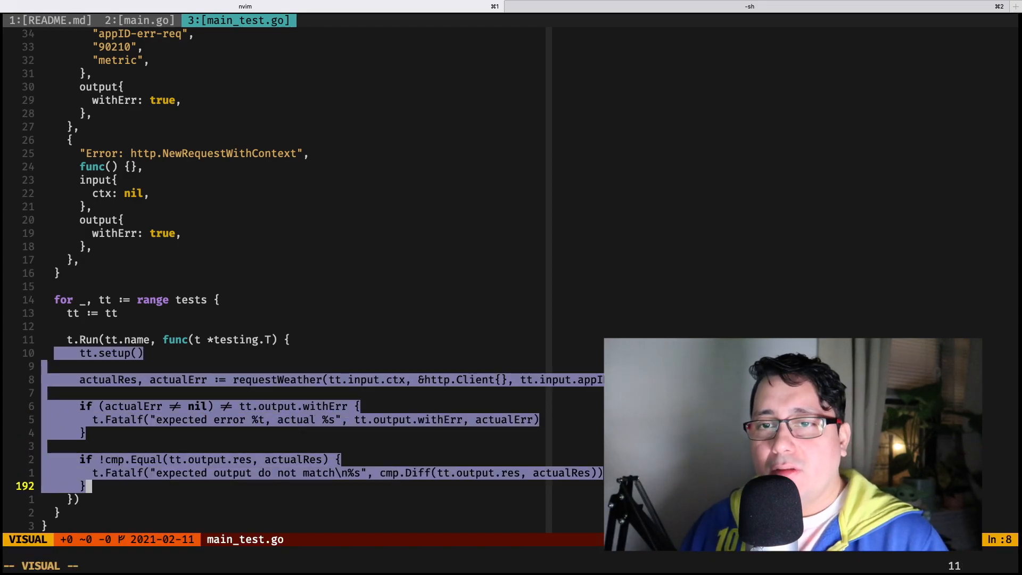
pyautogui.press('Escape')
pyautogui.write(':s')
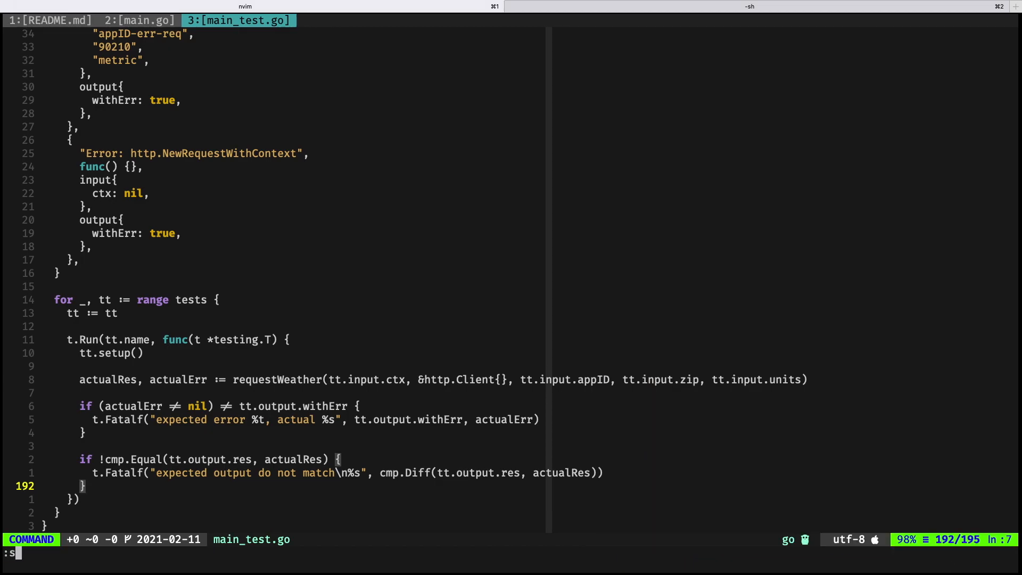
pyautogui.write('vs')
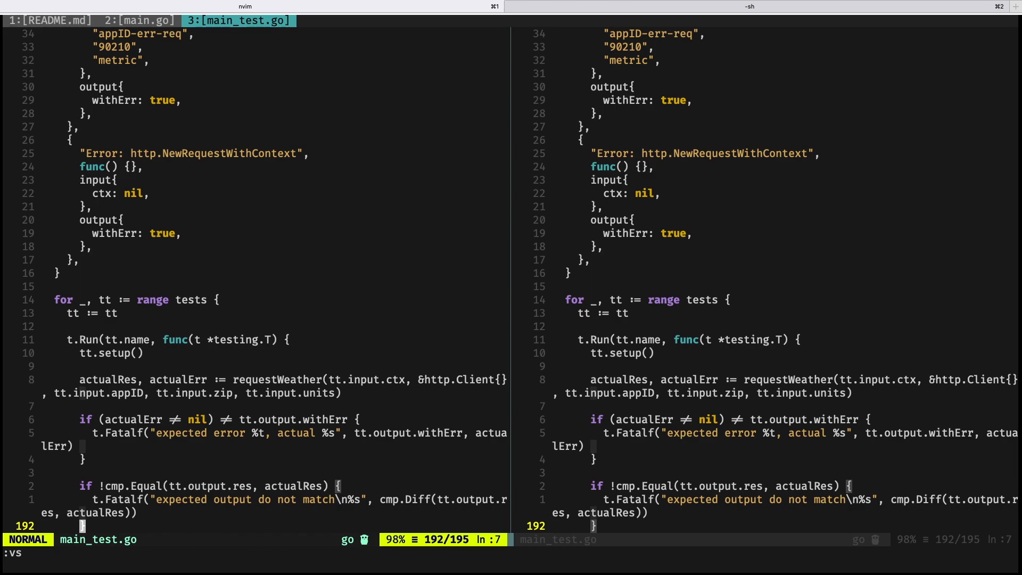
pyautogui.write(':A')
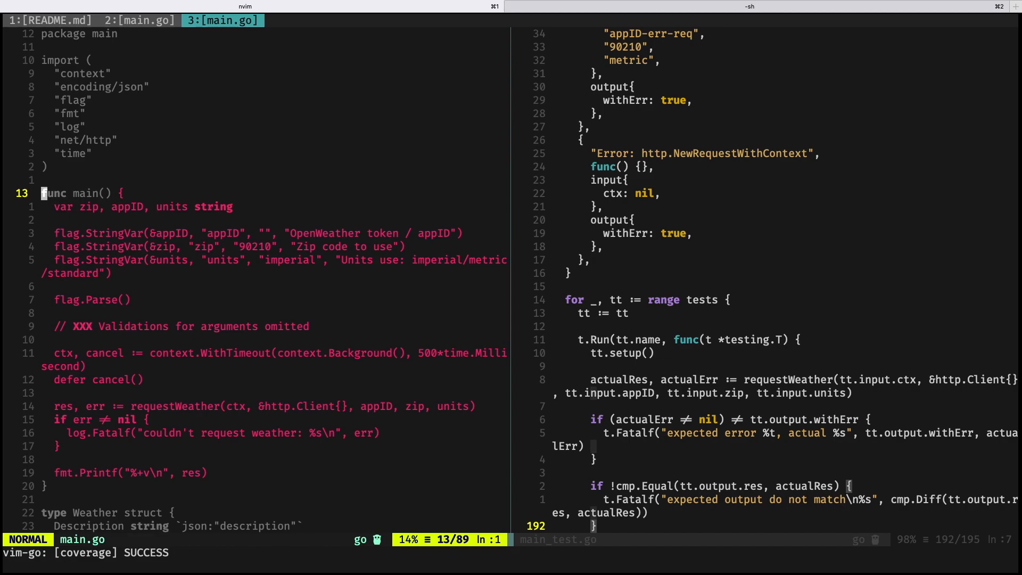
pyautogui.scroll(-3)
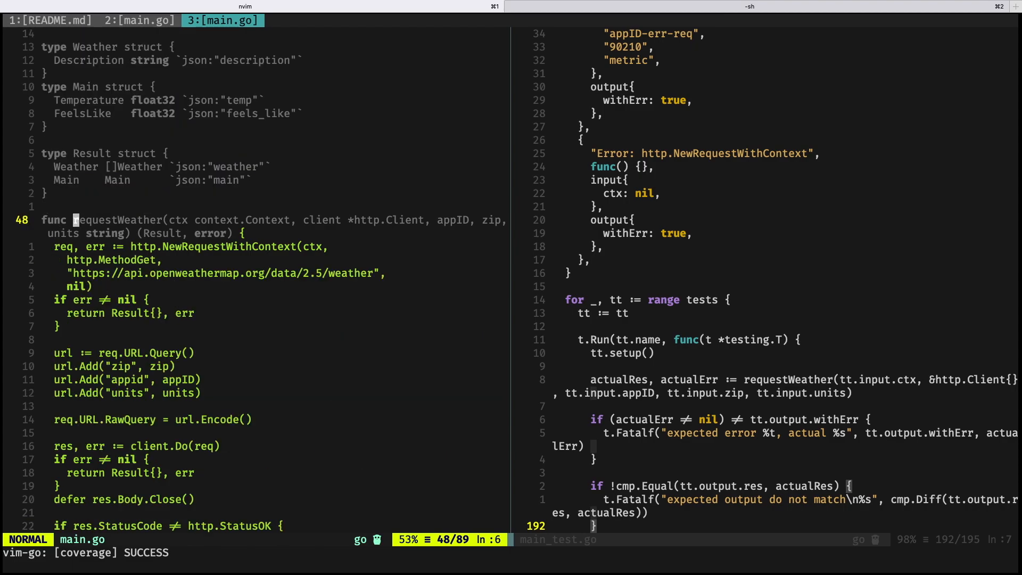
pyautogui.scroll(-3)
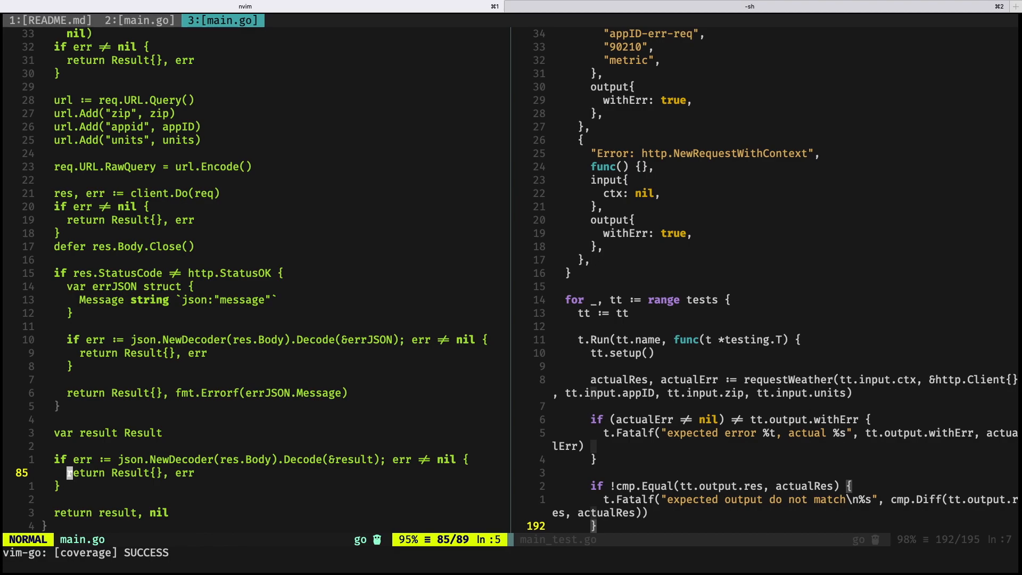
pyautogui.scroll(3)
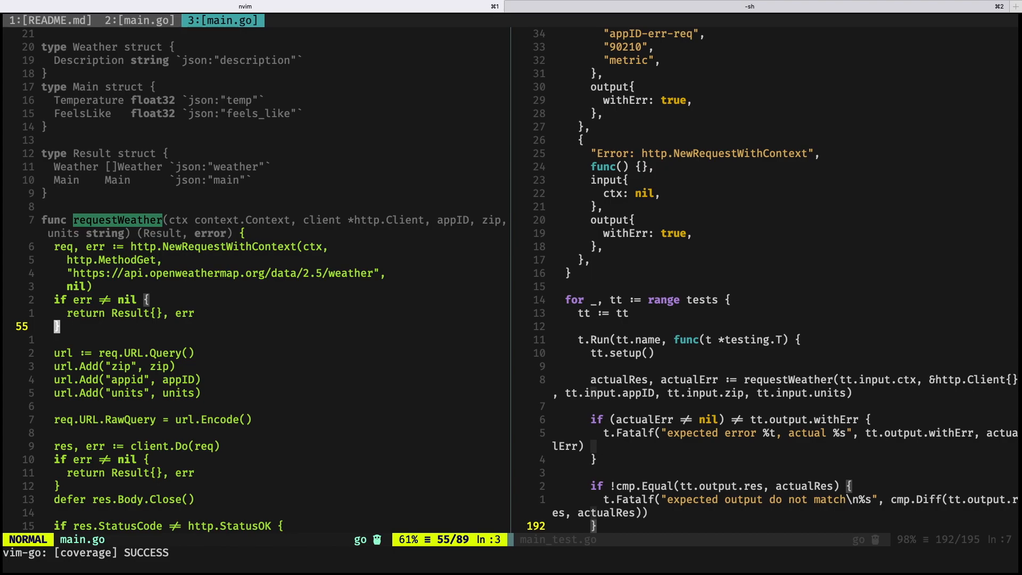
pyautogui.press('5k')
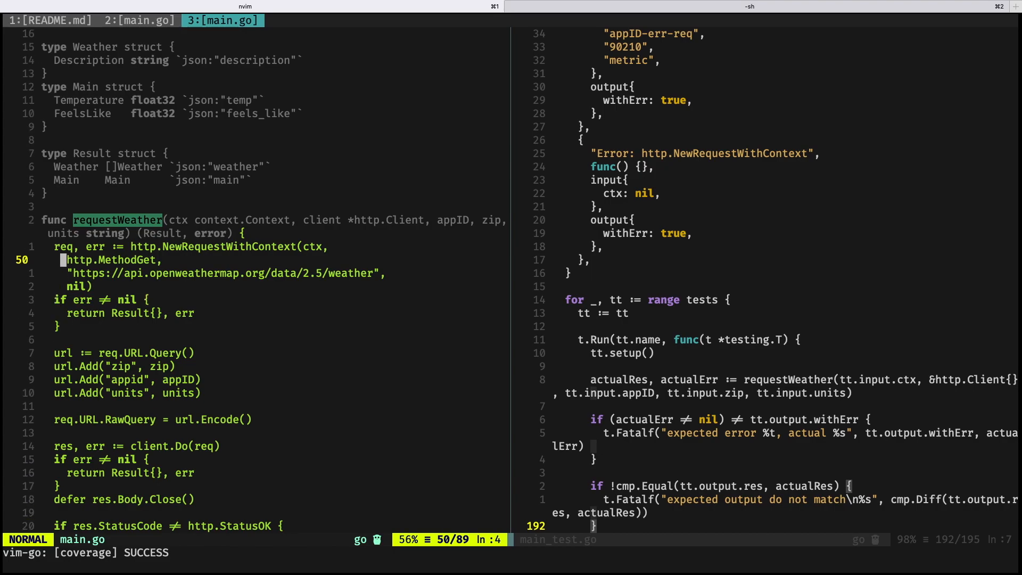
pyautogui.press('k')
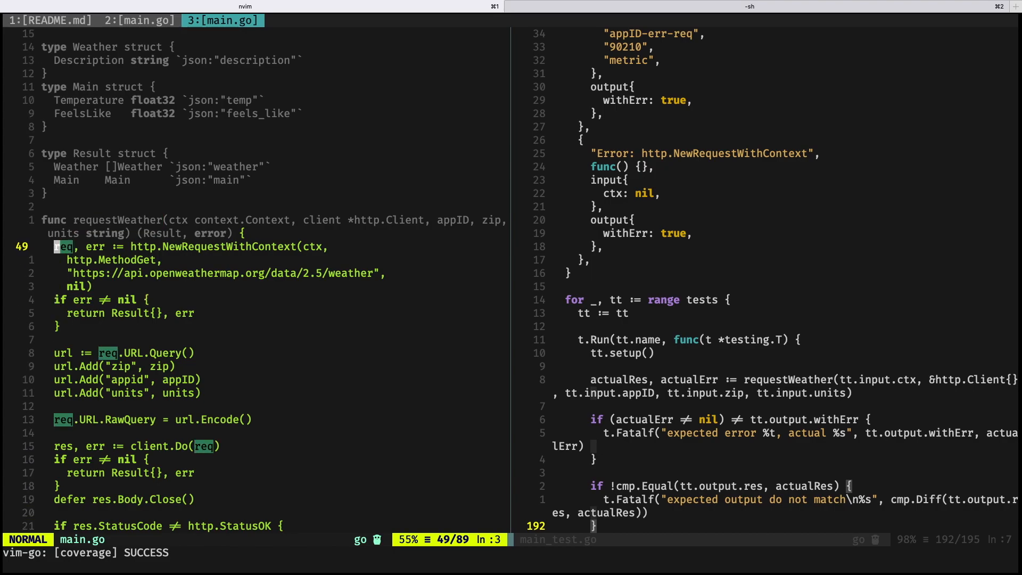
pyautogui.scroll(-3)
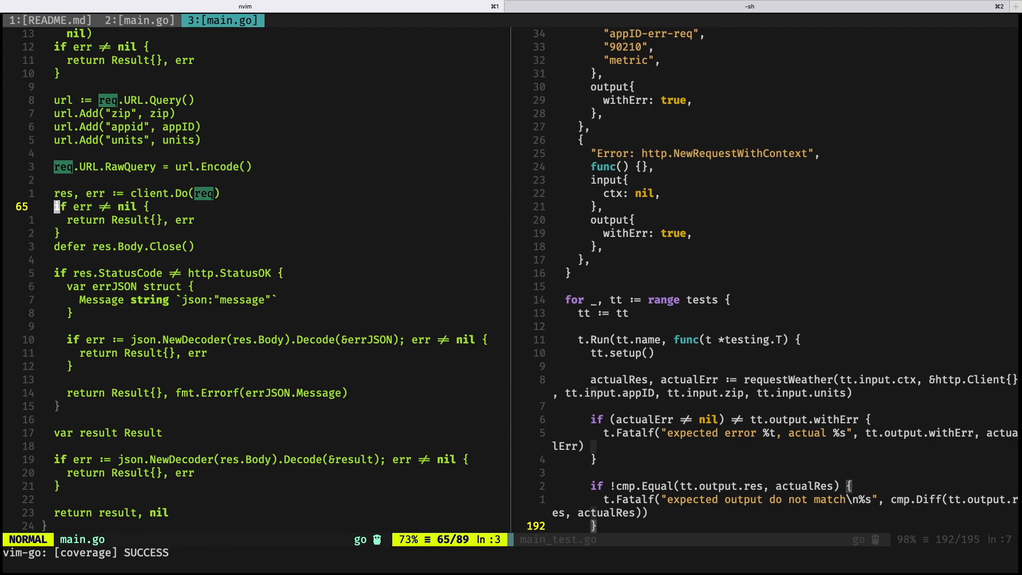
pyautogui.press('j')
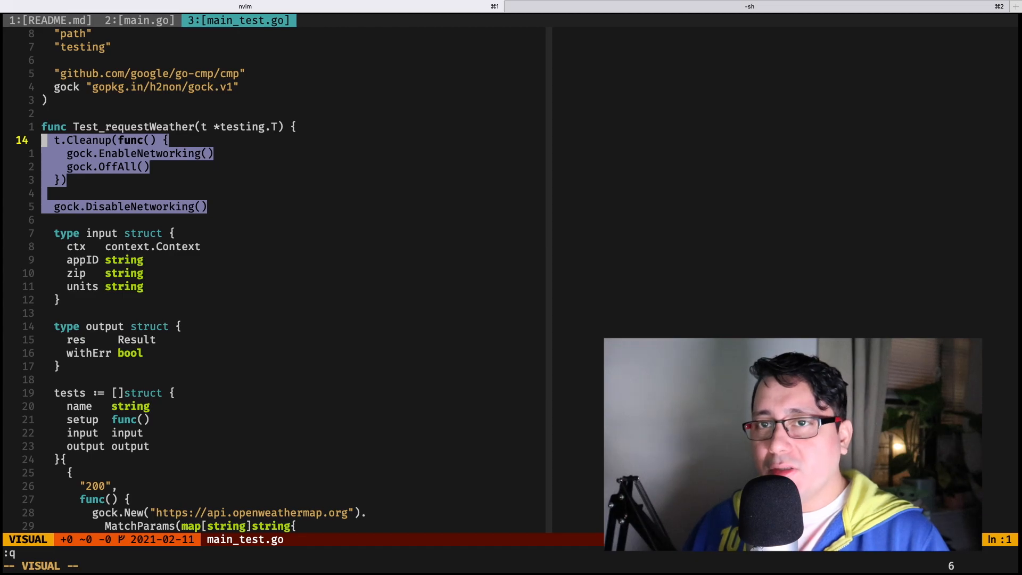
pyautogui.press('Escape')
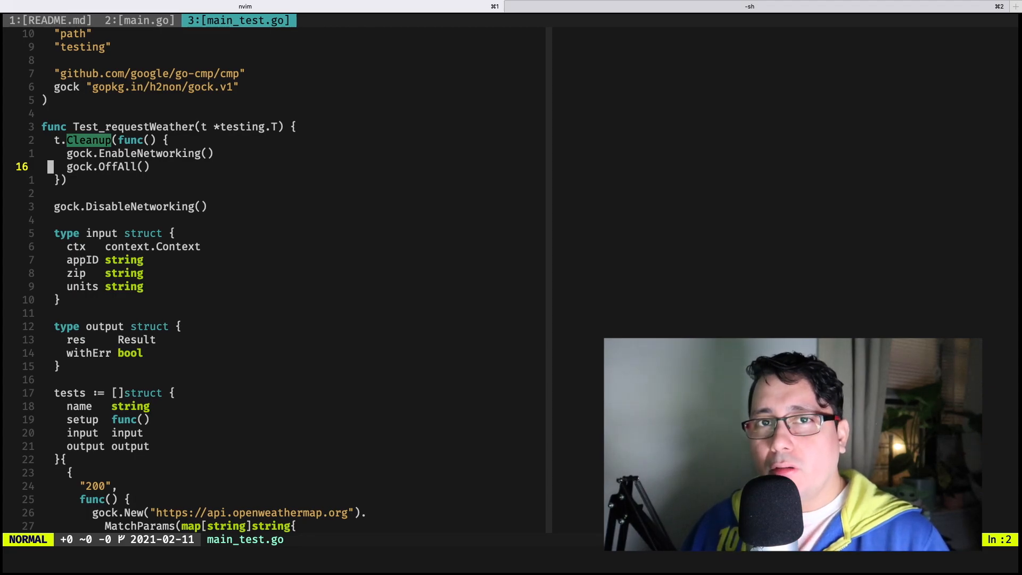
pyautogui.press('V')
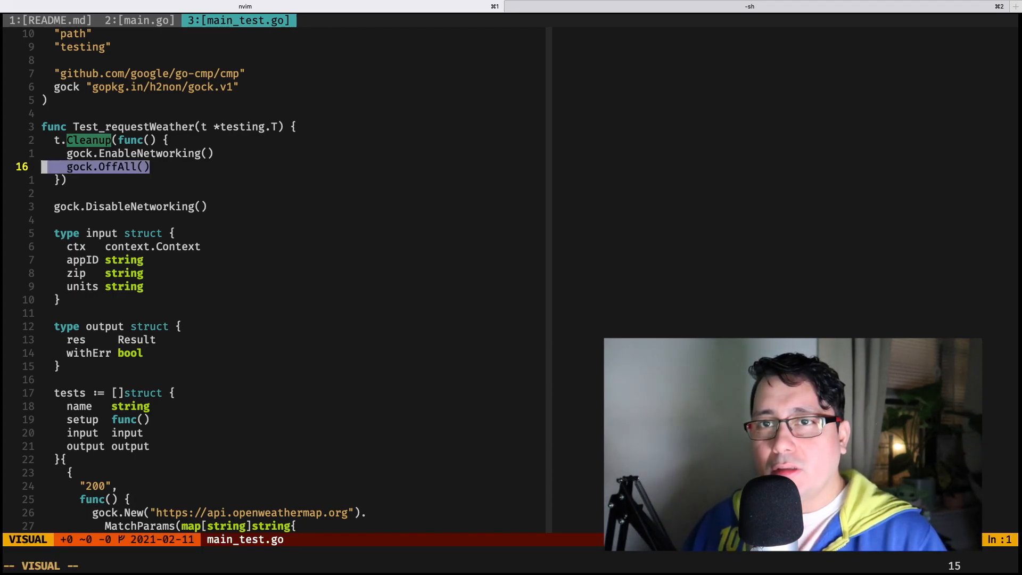
pyautogui.press('Escape')
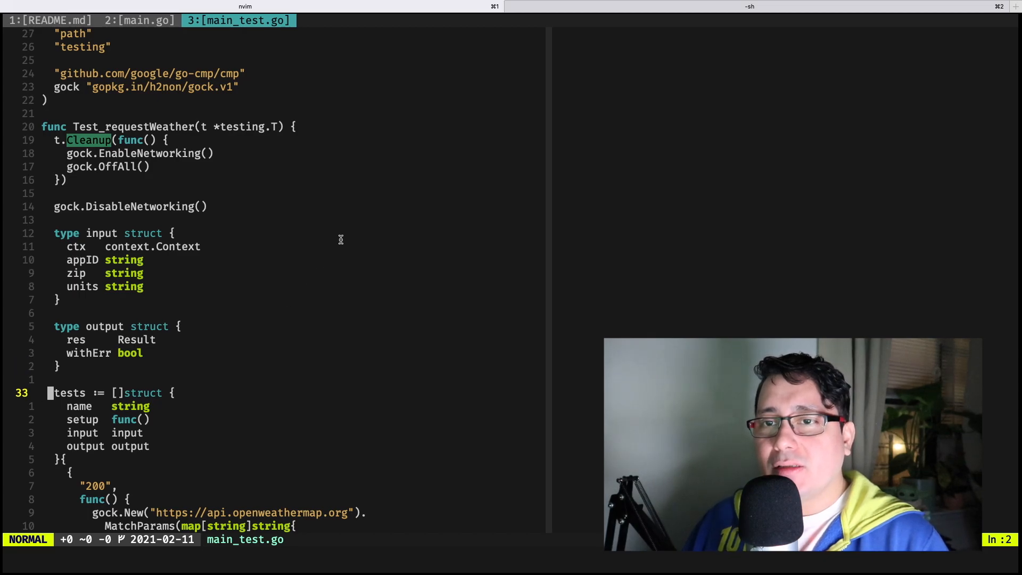
# - Scroll to the tests struct and split main_test.go vertically into two windows with :vs
pyautogui.scroll(-3)
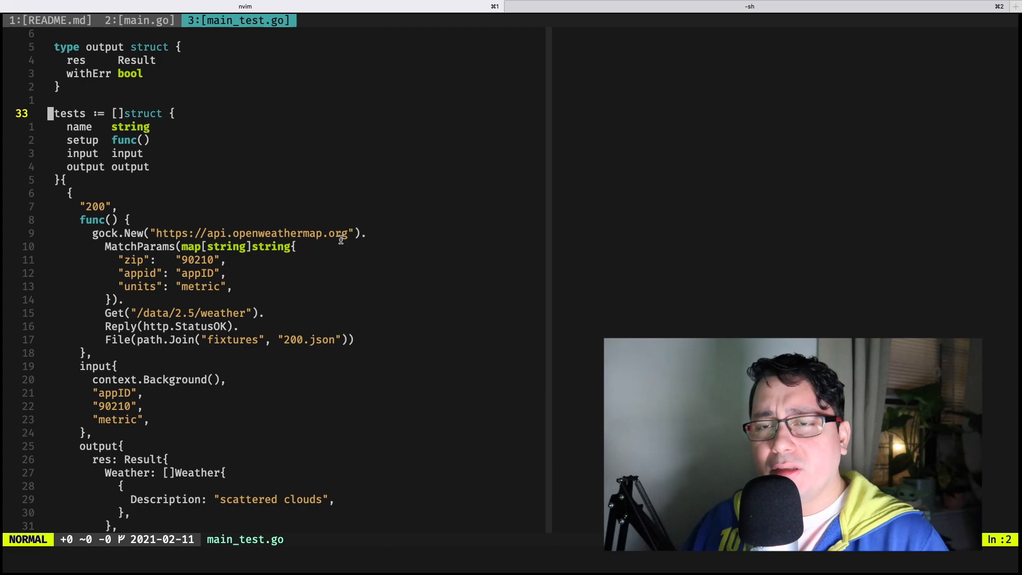
pyautogui.moveTo(359, 228)
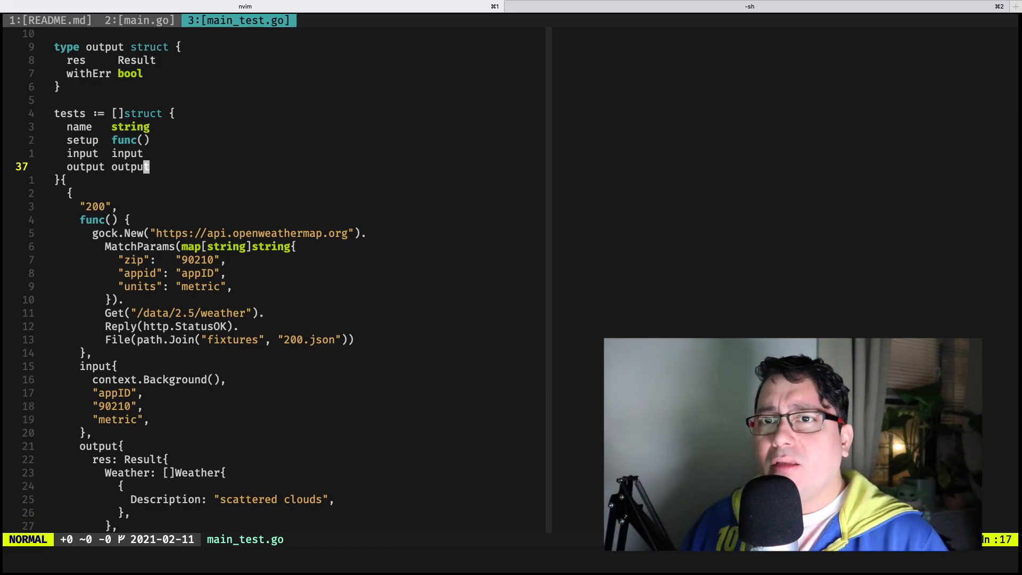
pyautogui.press('*')
pyautogui.write(':vs')
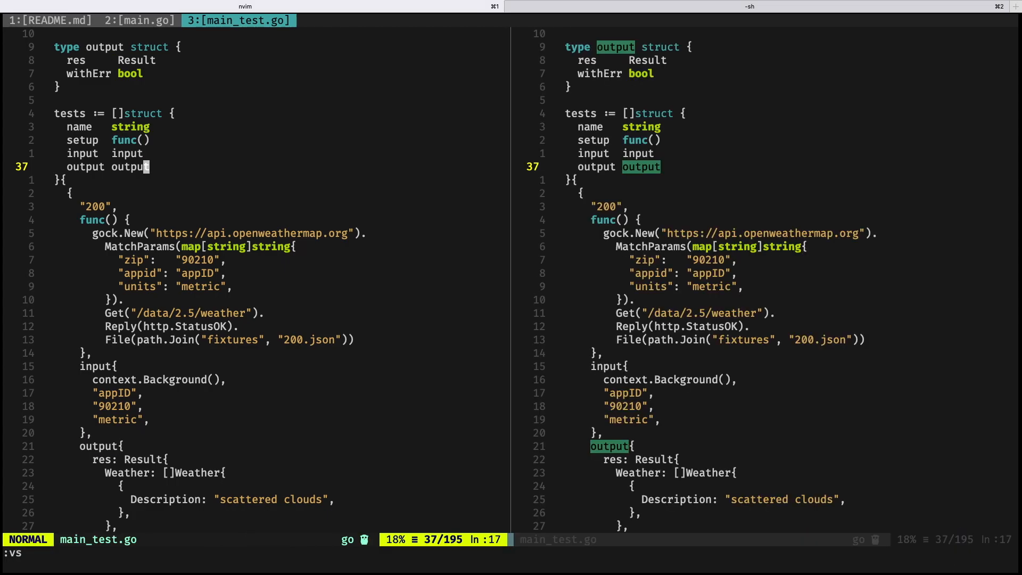
# - Highlight the whole 200 test case, then its gock mock setup, in main_test.go
pyautogui.scroll(-3)
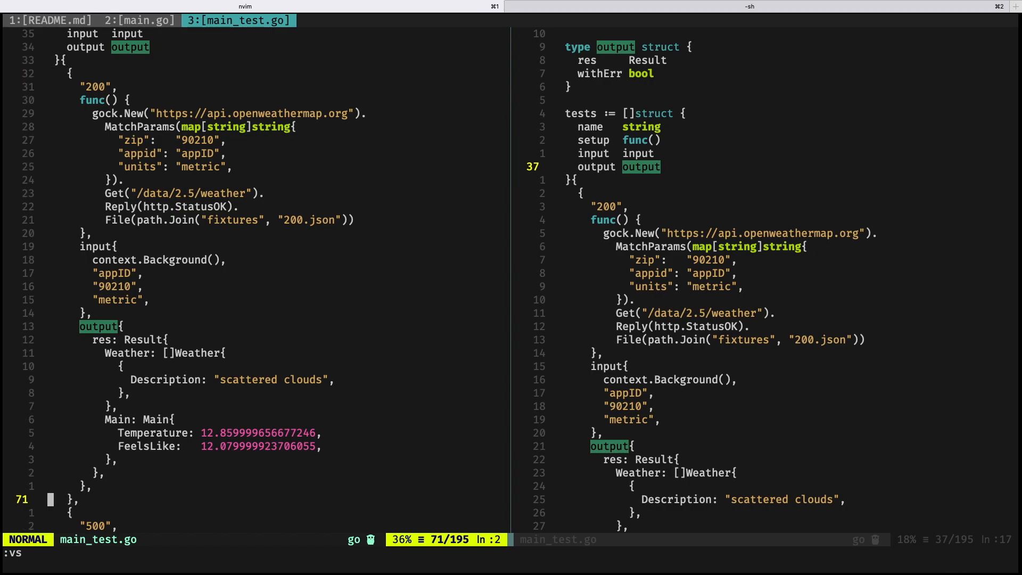
pyautogui.press('v')
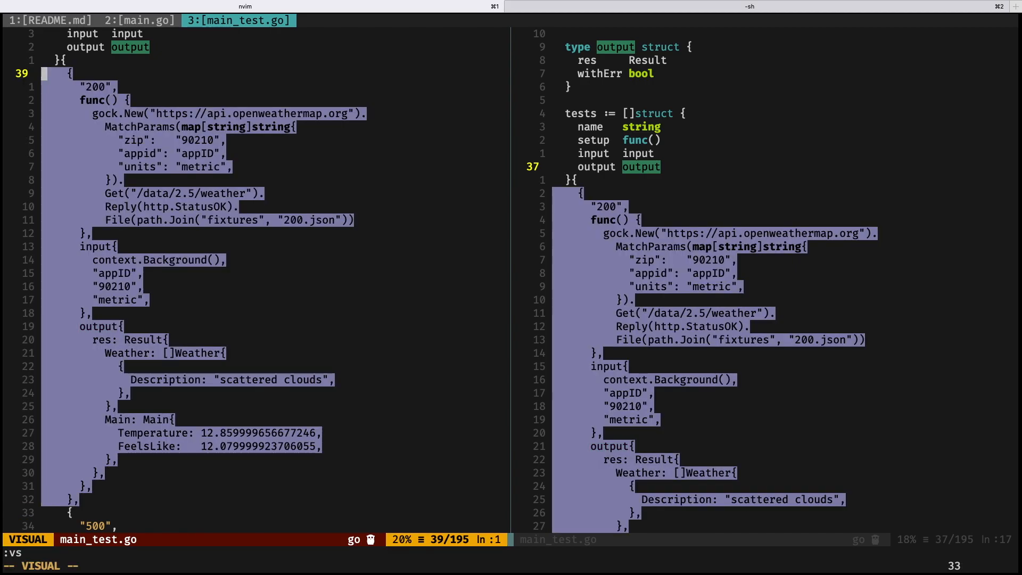
pyautogui.press('Escape')
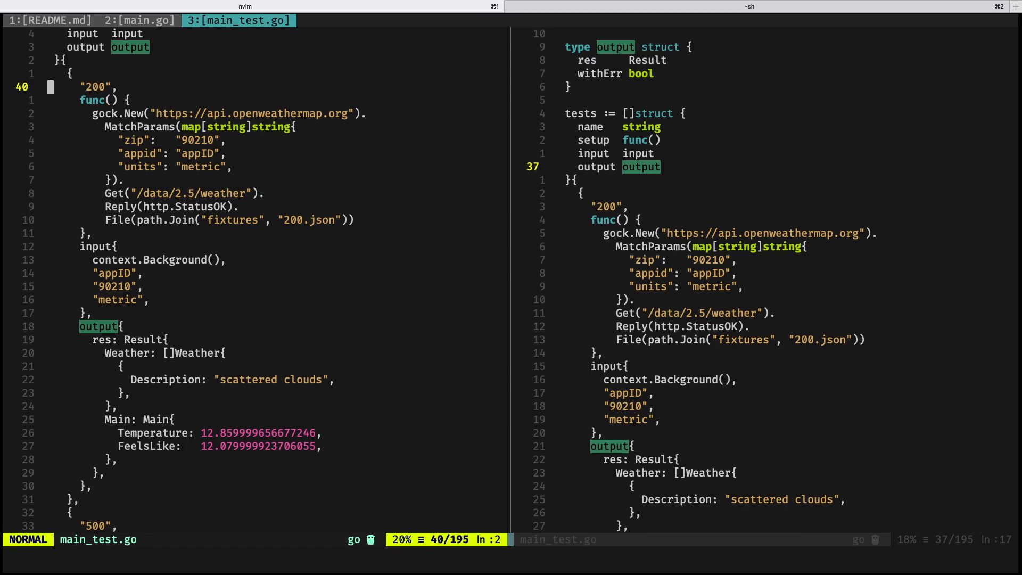
pyautogui.press('j')
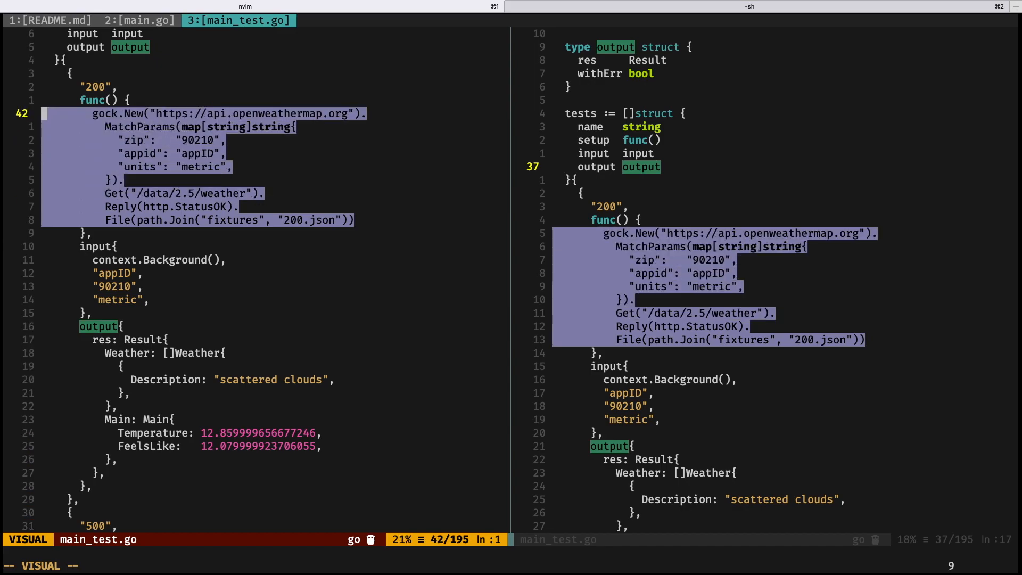
pyautogui.press('Escape')
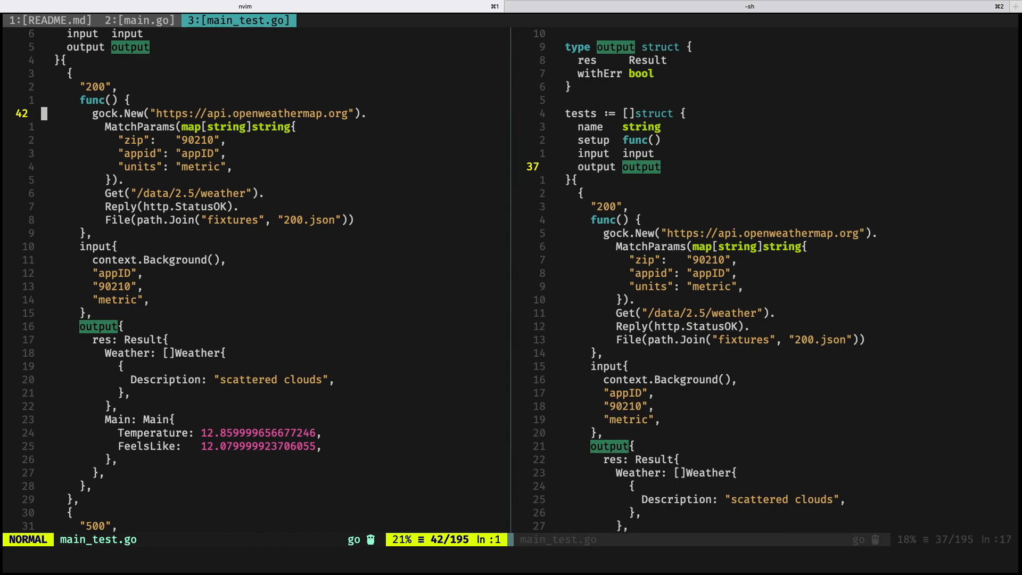
# - Open fixtures/200.json showing the scattered-clouds response for Beverly Hills
pyautogui.press('j')
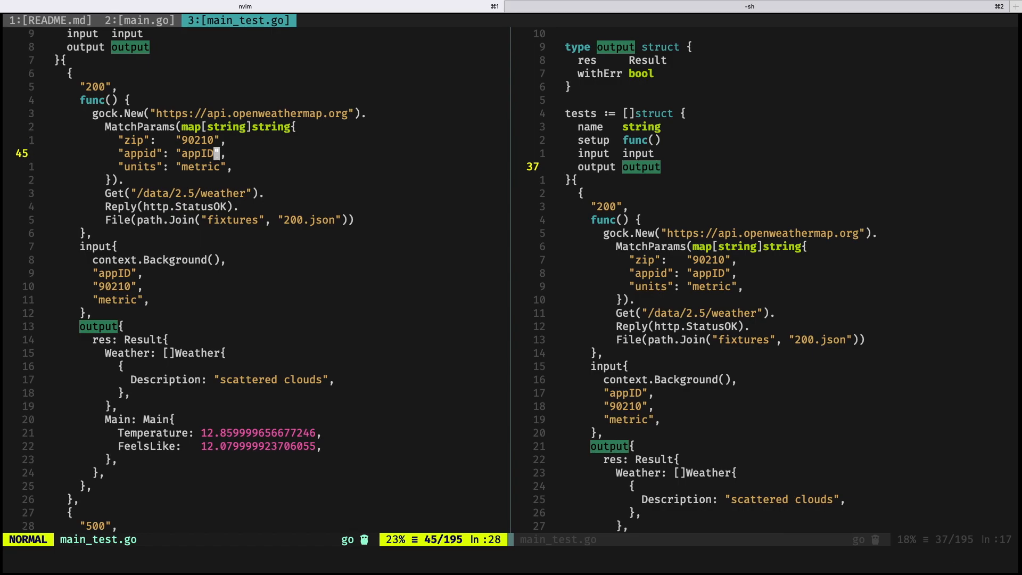
pyautogui.press('h')
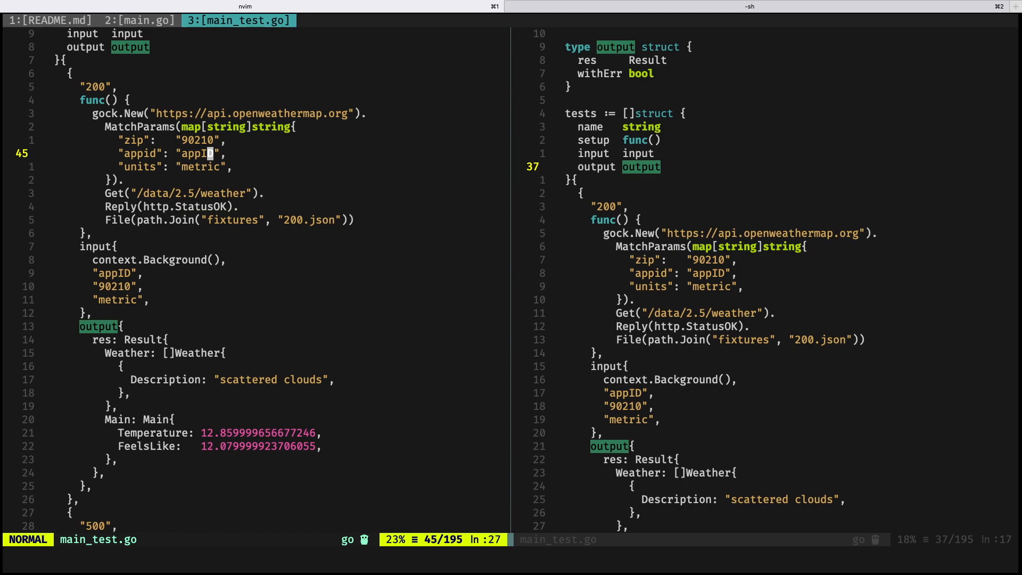
pyautogui.press('j')
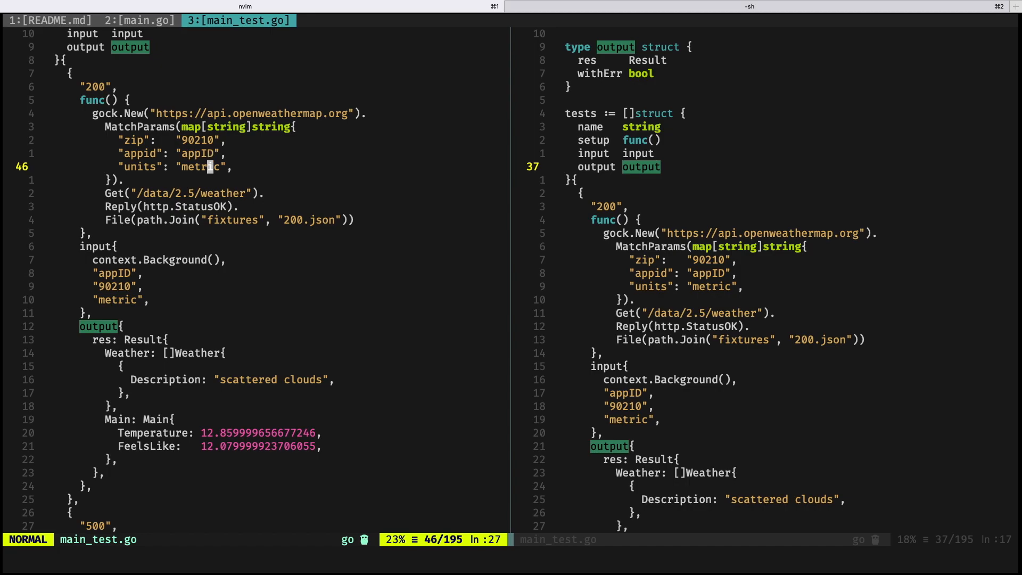
pyautogui.press('j')
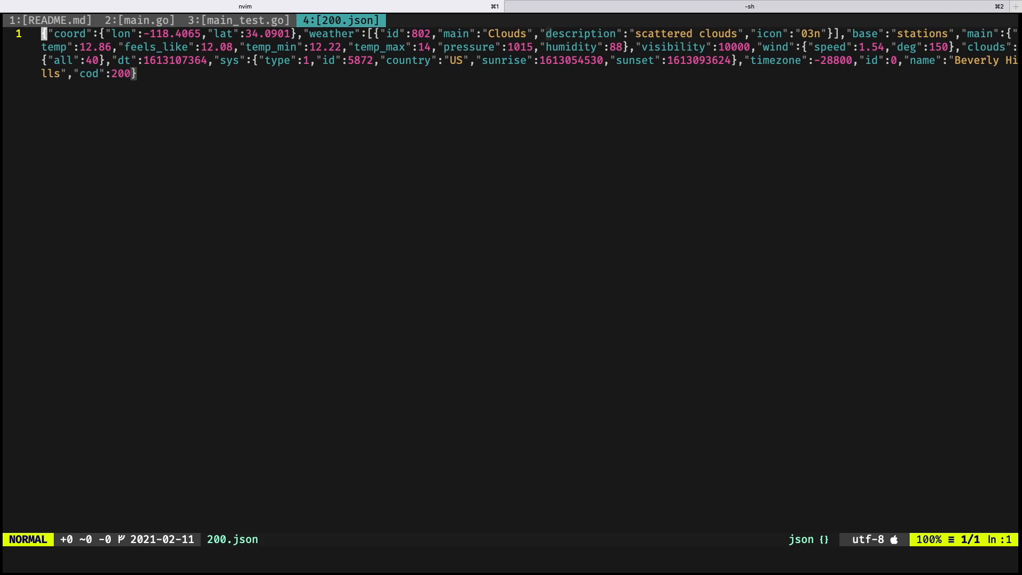
# - Switch to the main.go tab and run :GoCoverage to mark covered and missed requestWeather lines
pyautogui.click(237, 21)
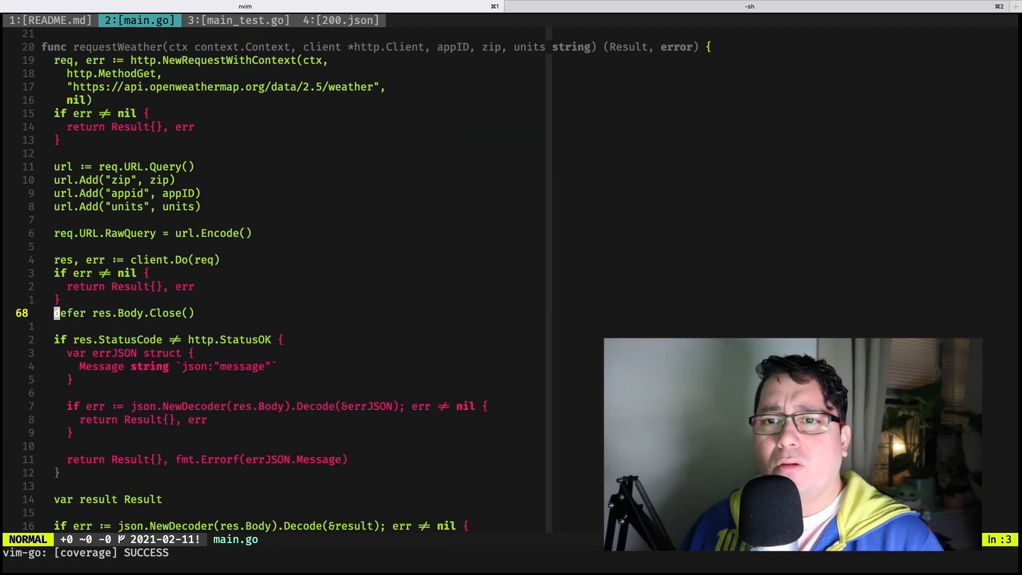
# - Uncomment the 500 Internal Server Error test case block in main_test.go and save
pyautogui.scroll(-3)
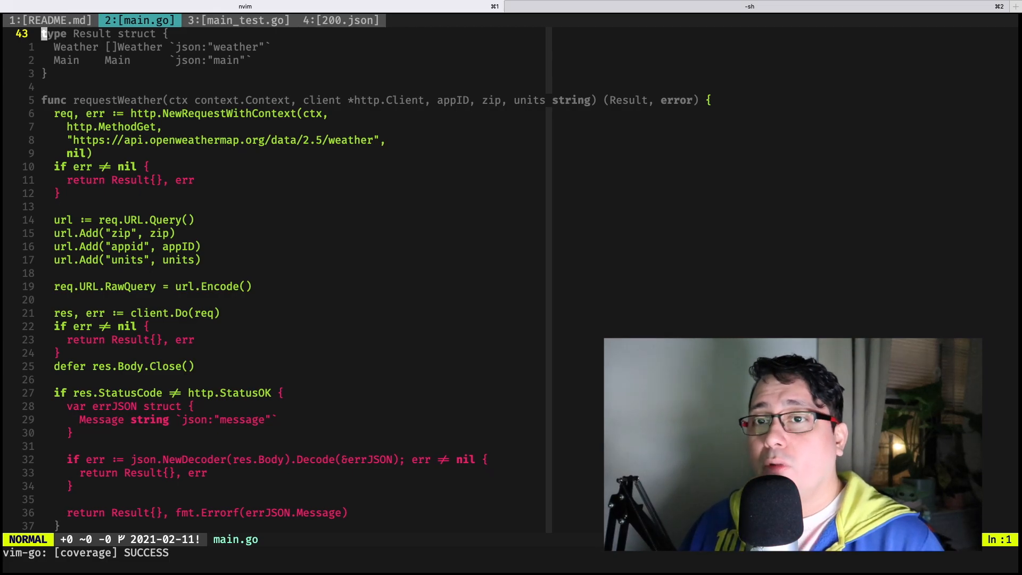
pyautogui.click(238, 21)
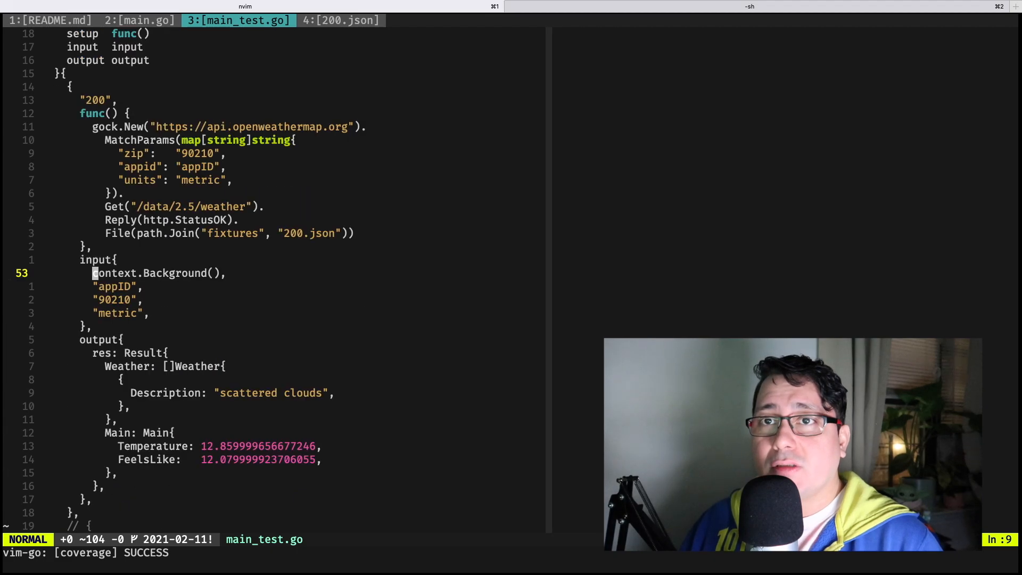
pyautogui.click(138, 20)
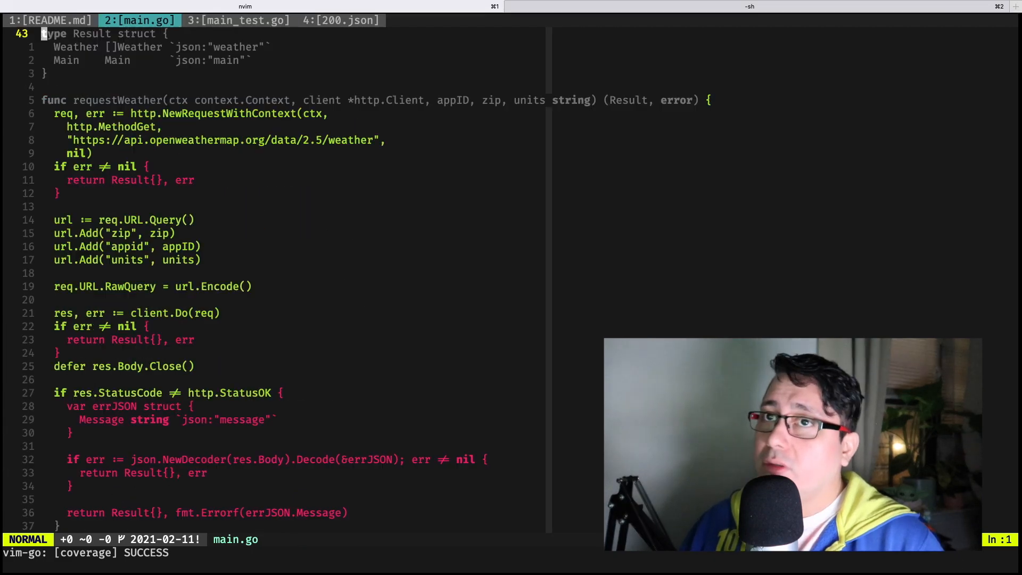
pyautogui.click(237, 20)
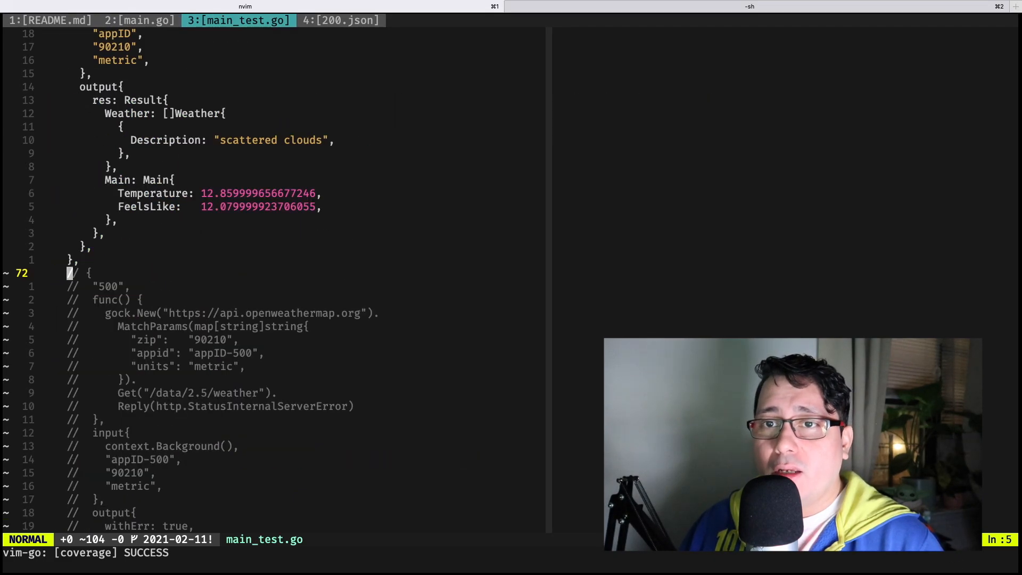
pyautogui.press('V')
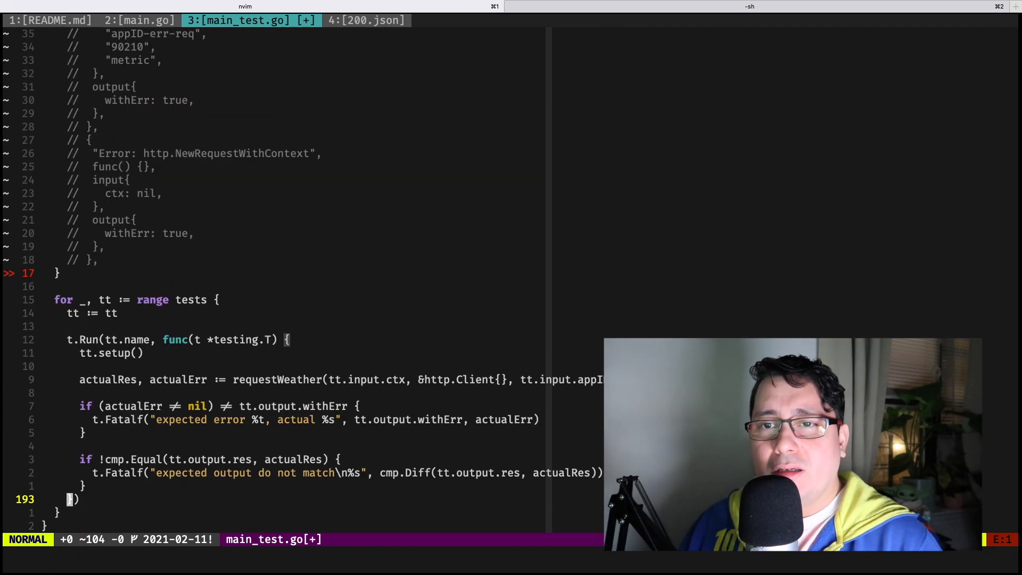
pyautogui.scroll(3)
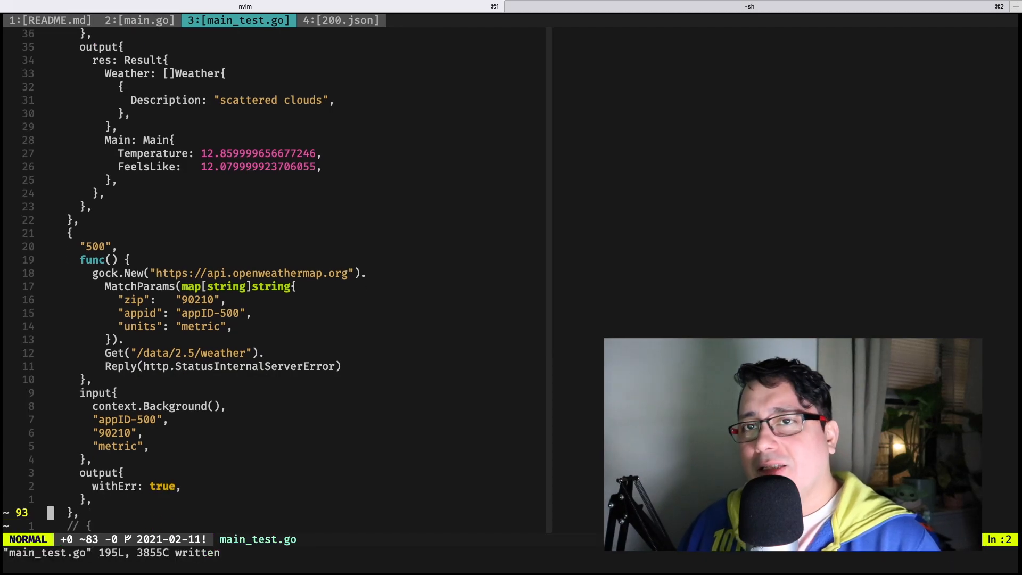
pyautogui.press('V')
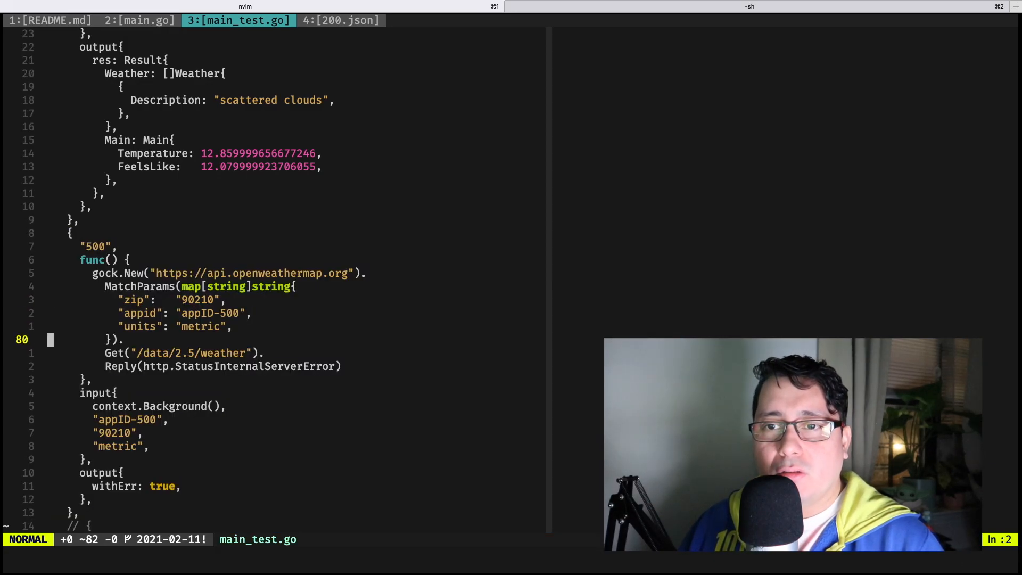
# - Rerun :GoCoverage on main.go and select the errJSON block in the non-OK branch
pyautogui.click(138, 20)
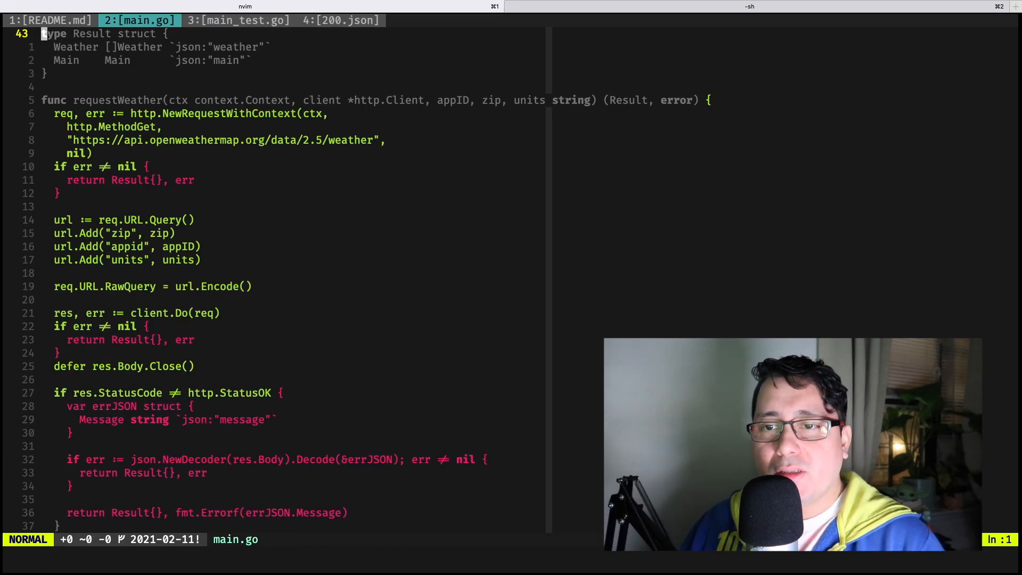
pyautogui.scroll(-3)
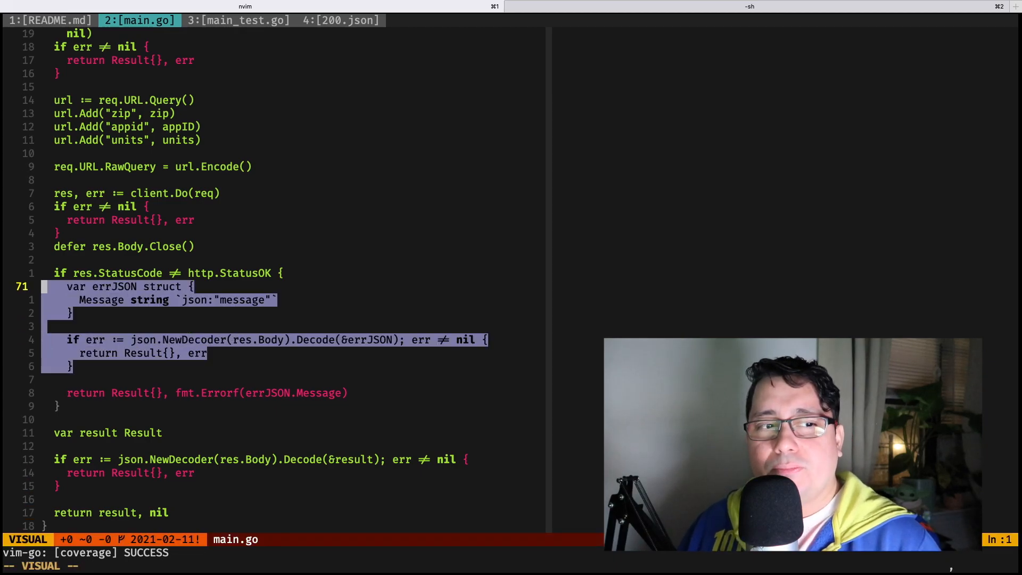
# - Delete the errJSON decoding lines from main.go's non-OK status branch and attempt the 401 case
pyautogui.press('d')
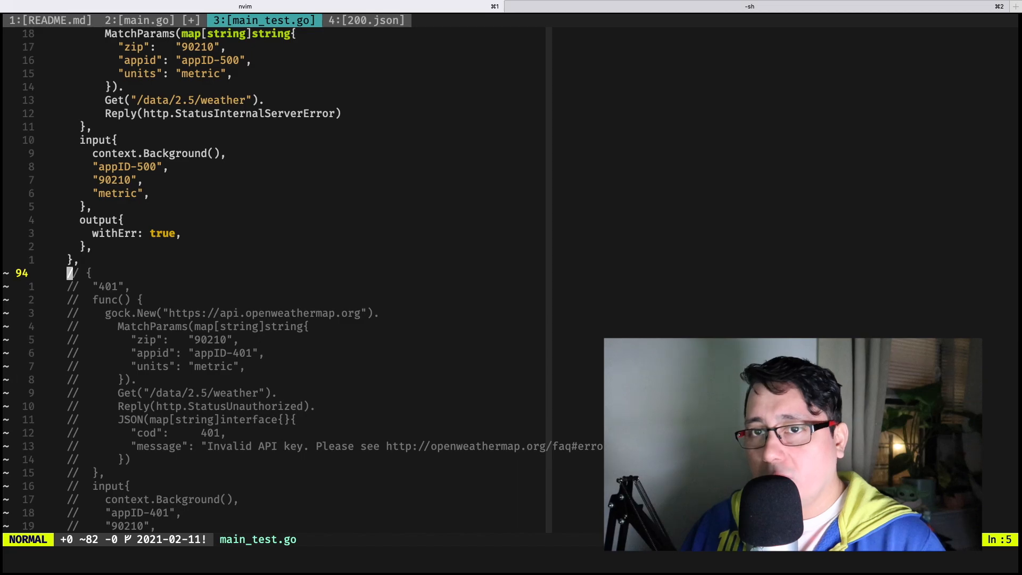
pyautogui.press('V')
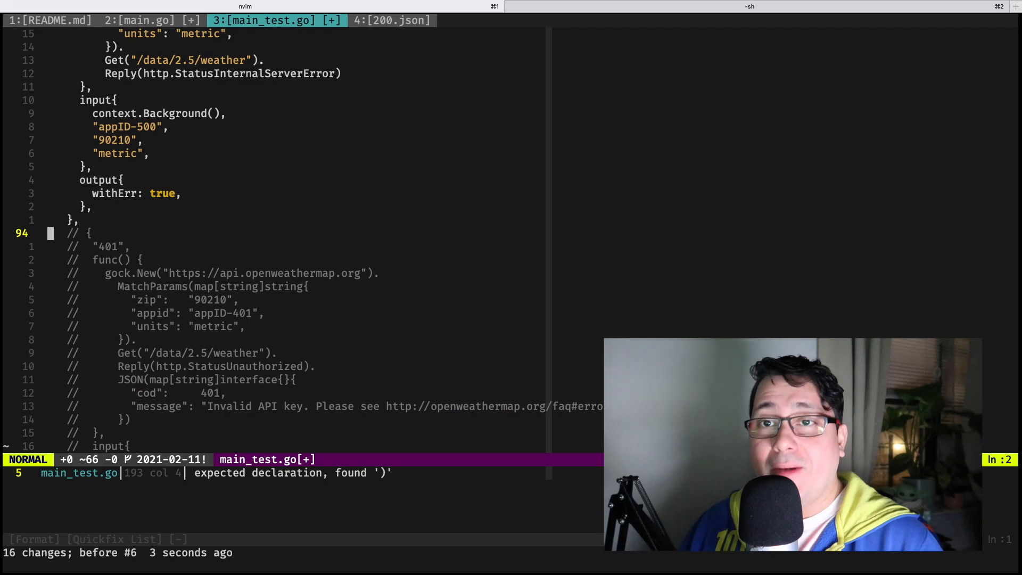
pyautogui.press('V')
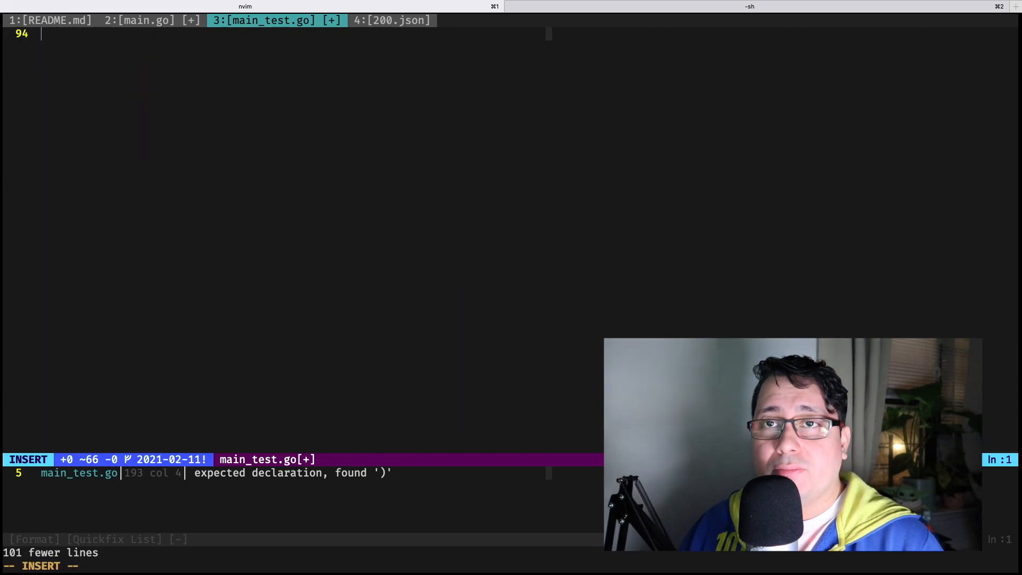
pyautogui.press('Escape')
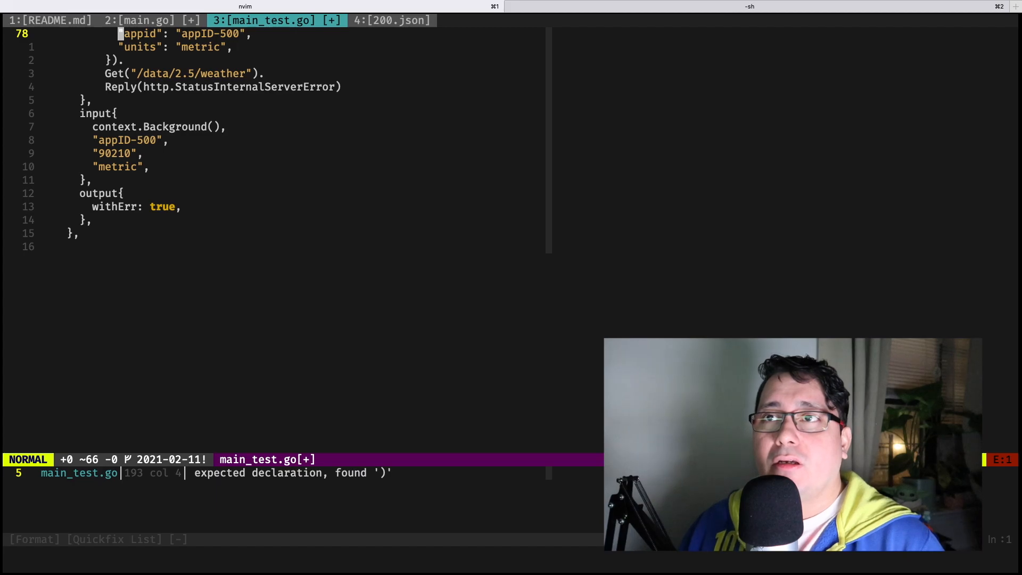
# - Undo the botched test-file edit and reselect the commented 401 test case lines
pyautogui.scroll(3)
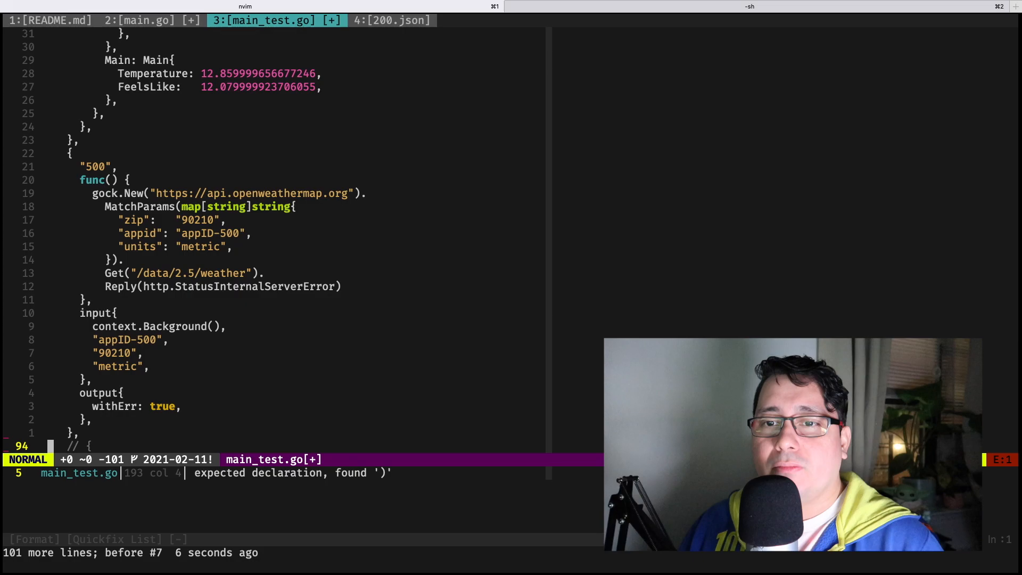
pyautogui.press('V')
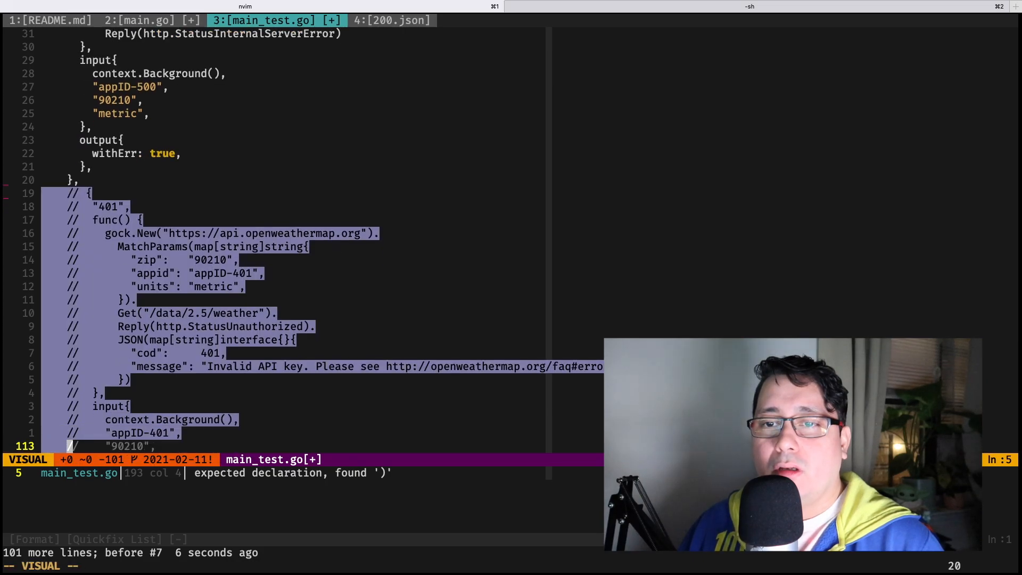
pyautogui.scroll(-3)
pyautogui.write(':Edit')
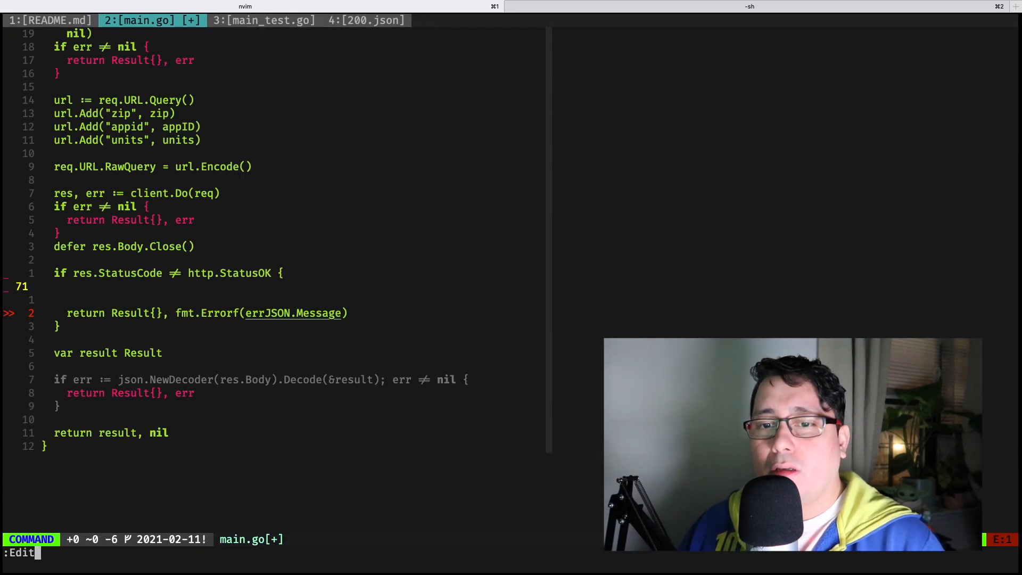
# - Revert main.go with :edit!, uncomment and save the 401 Unauthorized case, rerun :GoCoverage
pyautogui.press('Return')
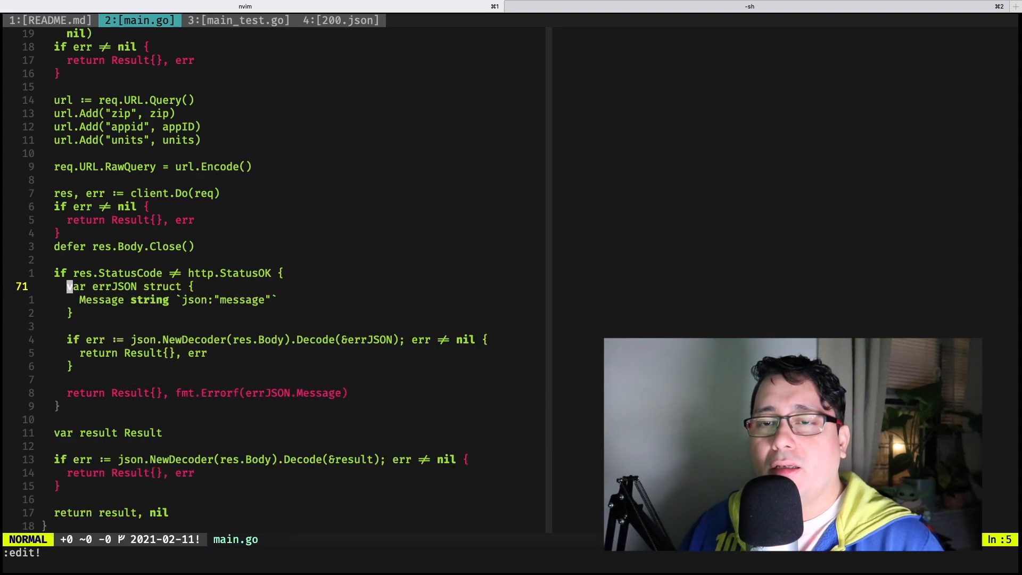
pyautogui.click(236, 20)
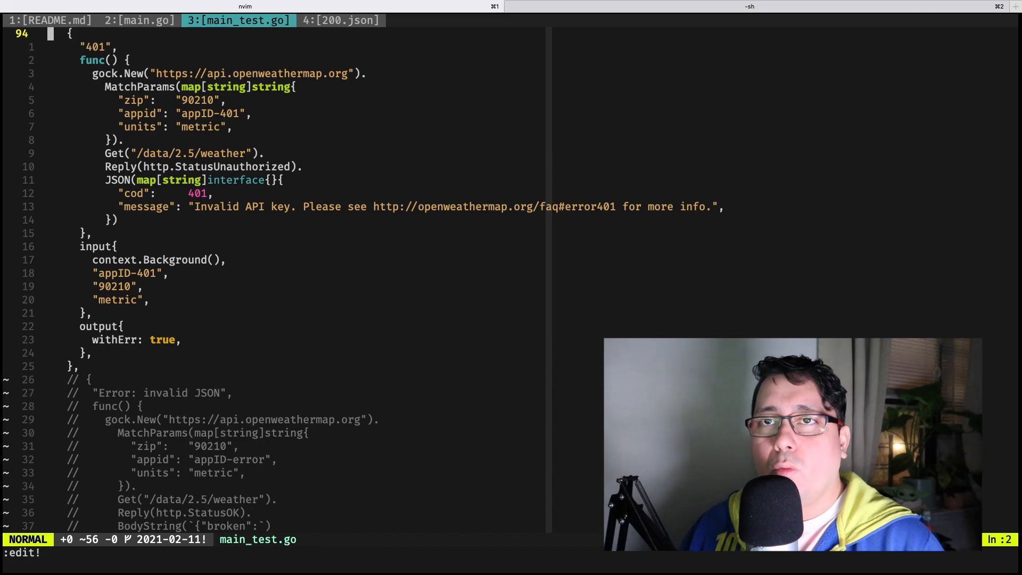
pyautogui.press('g')
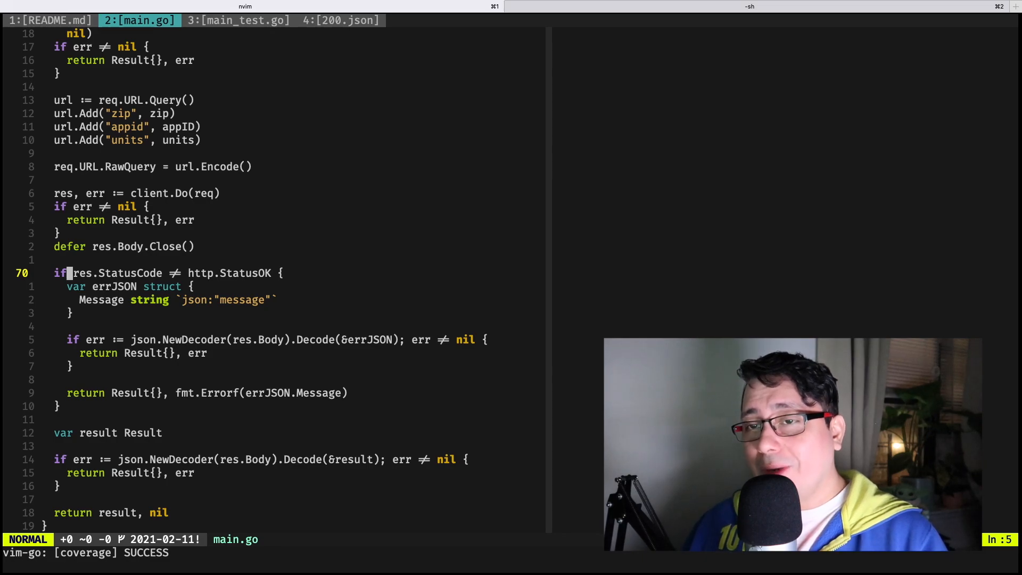
# - Select the commented 'Error: invalid JSON' test case block in main_test.go
pyautogui.click(237, 21)
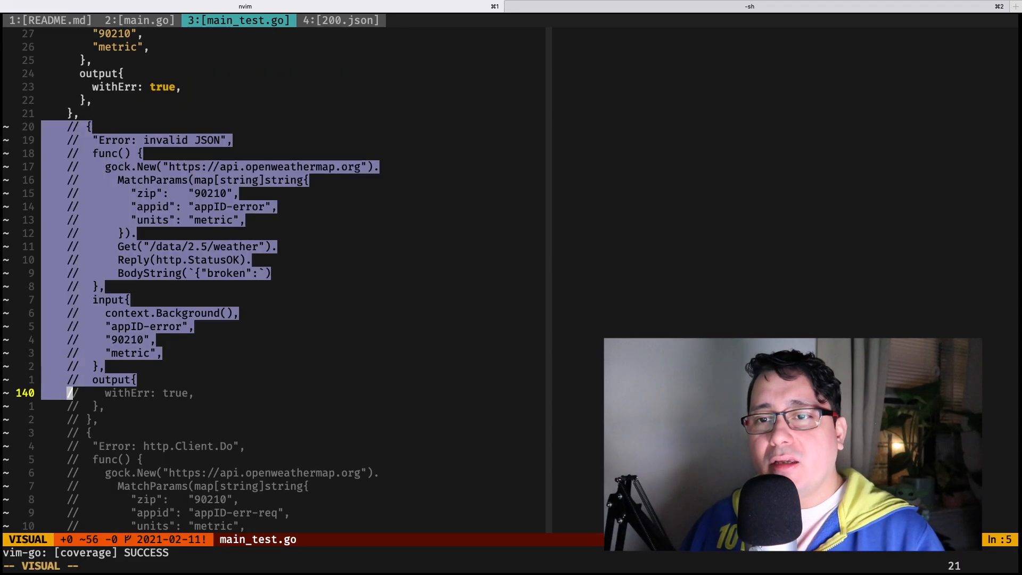
pyautogui.scroll(-3)
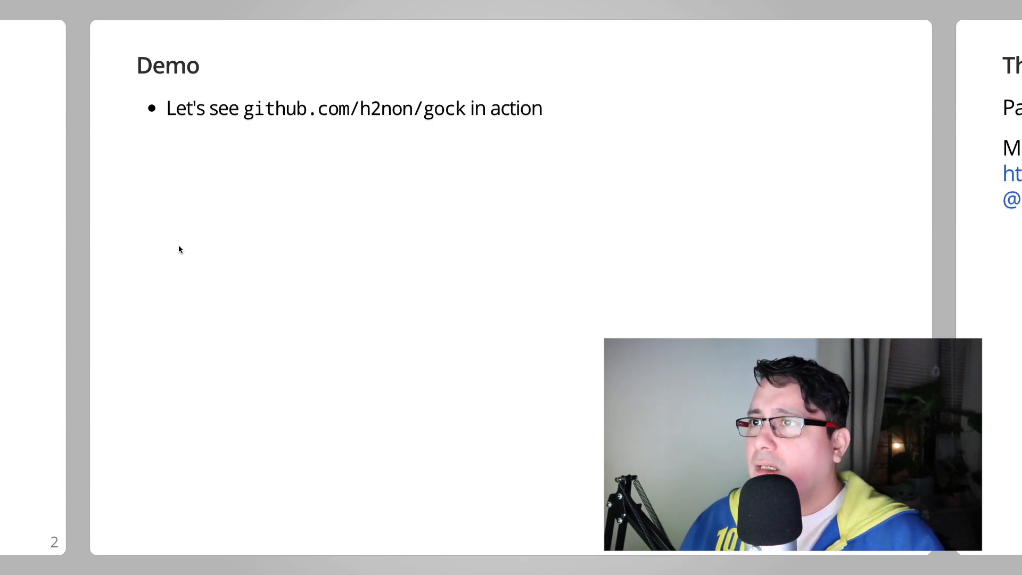
# - Advance from the Demo slide to the closing Thank you slide
pyautogui.press('Right')
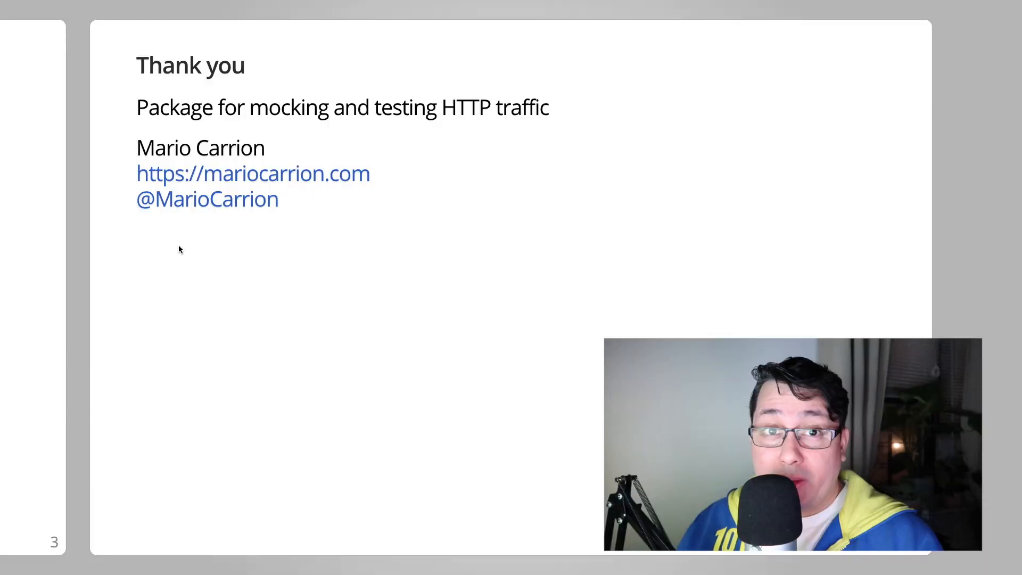